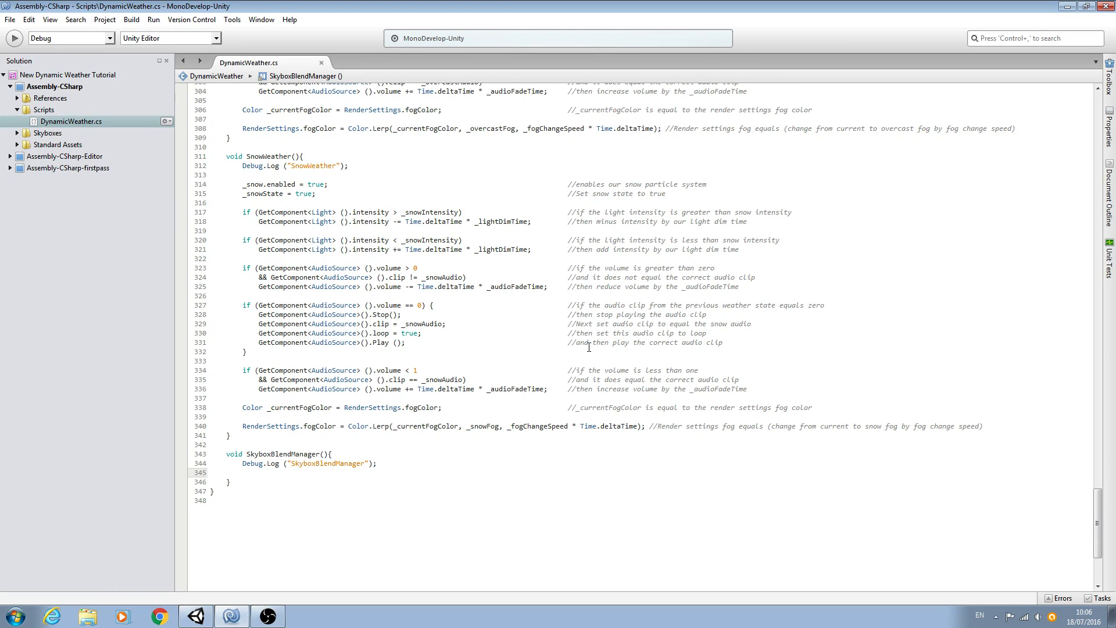
Write an empty if (_sunnyState == true) { } block inside SkyboxBlendManager.
scroll(down, 3)
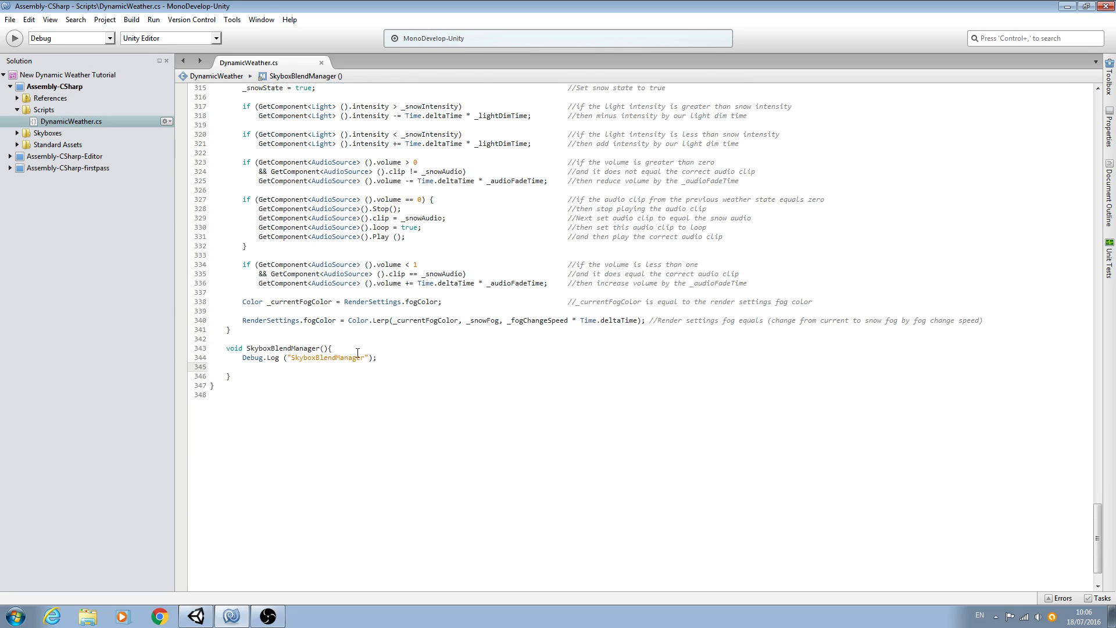
double_click(285, 347)
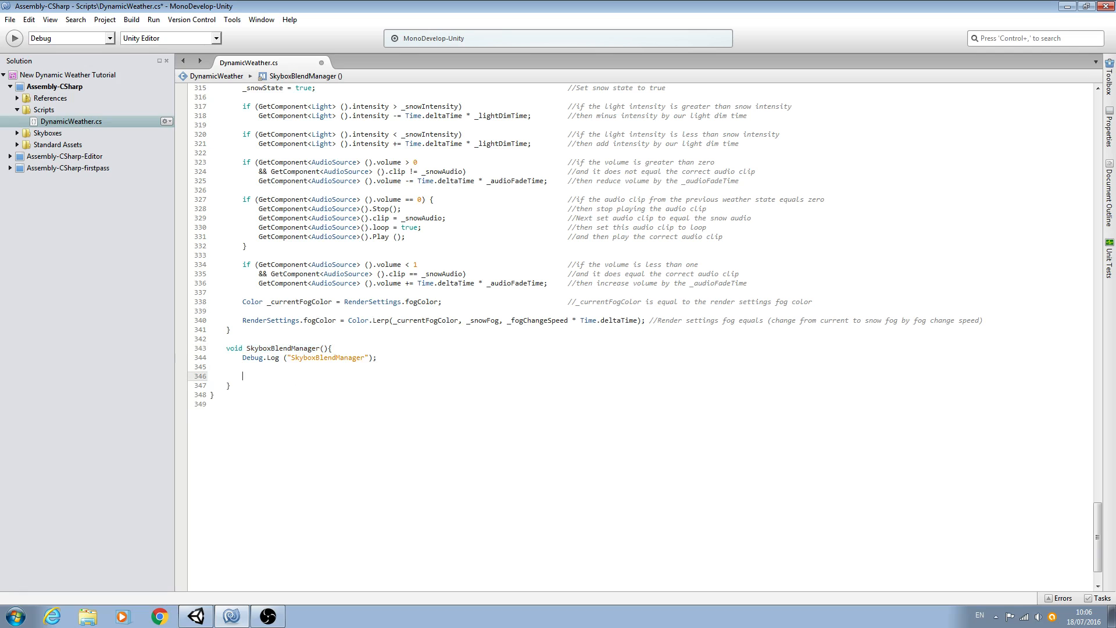
text(if)
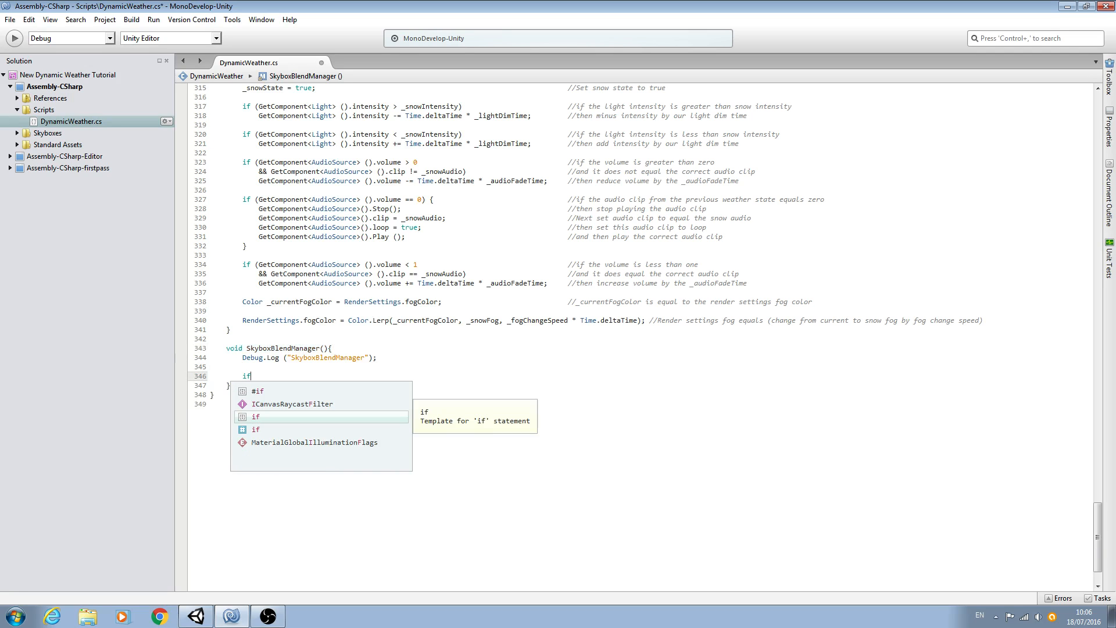
text(()
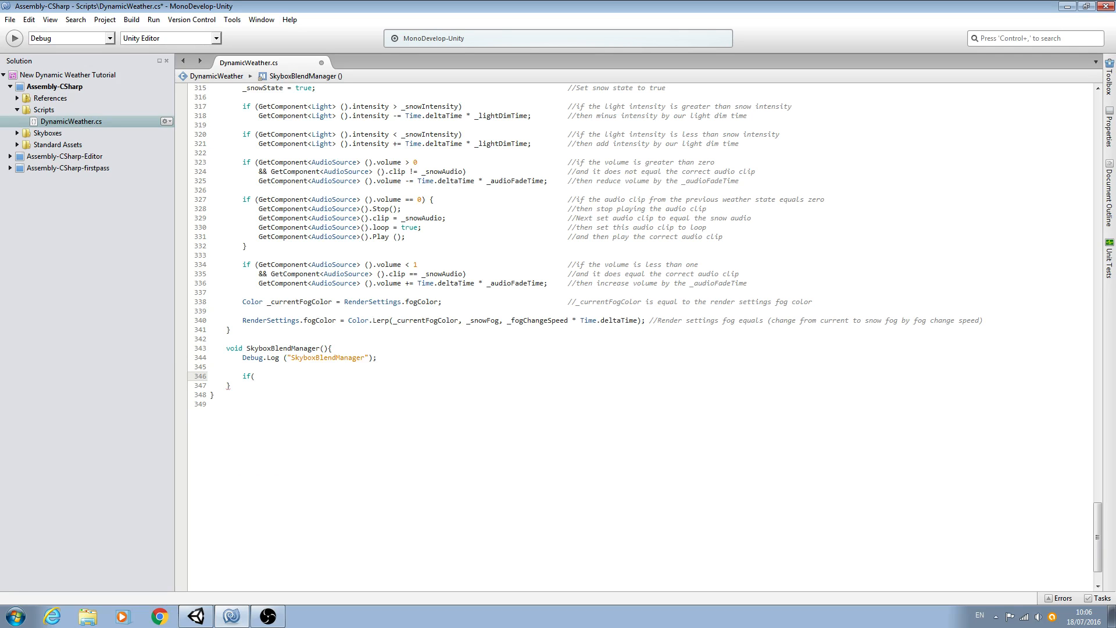
text(_sunnyState ==)
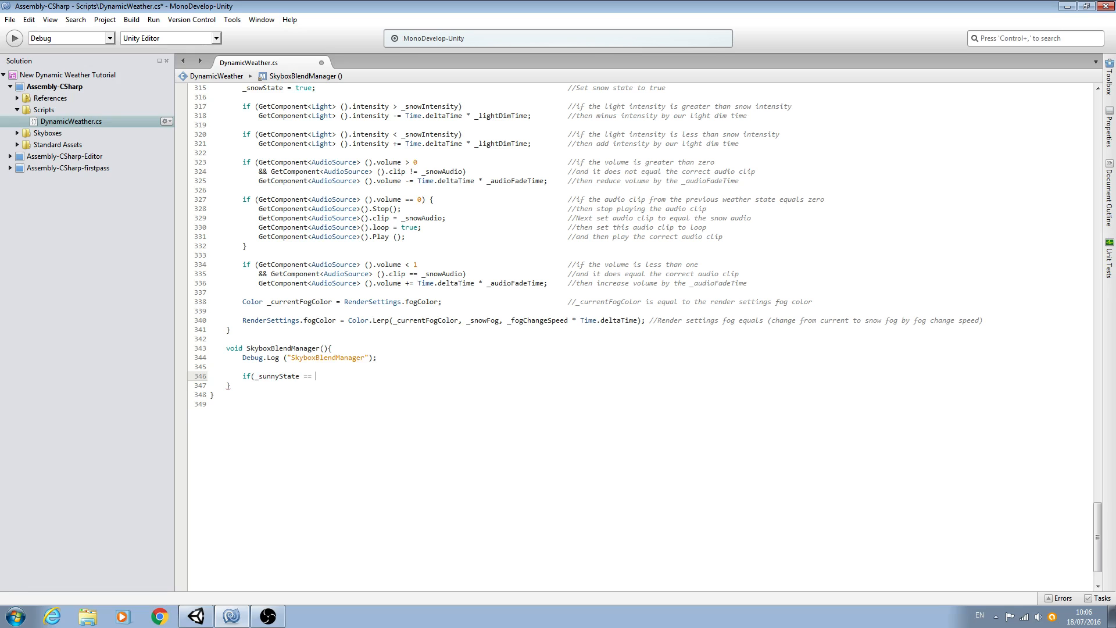
text(true)
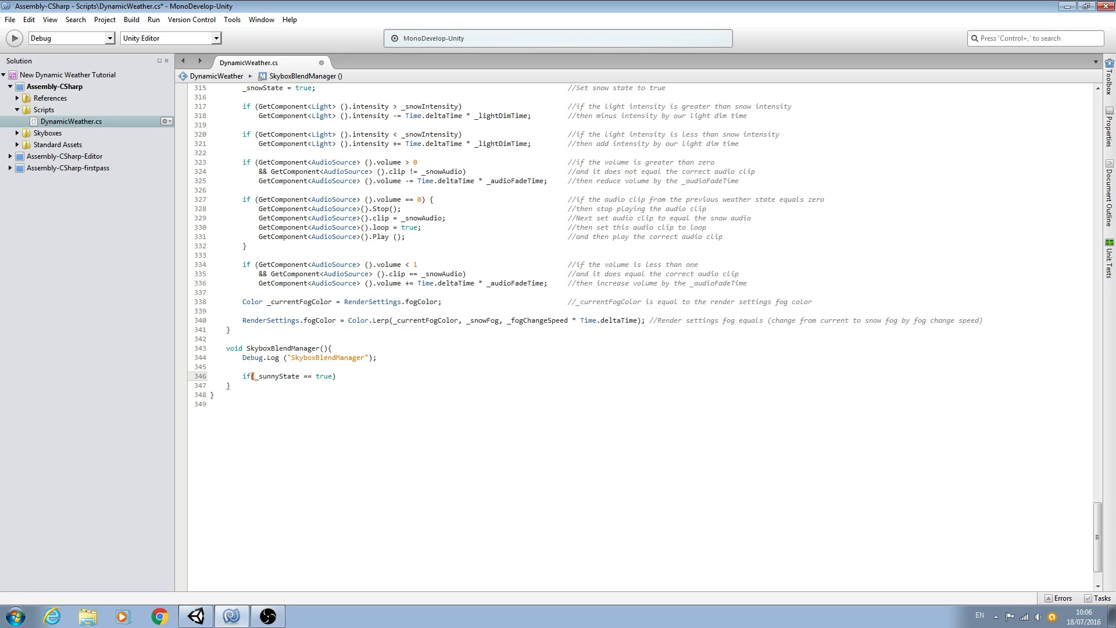
text({)
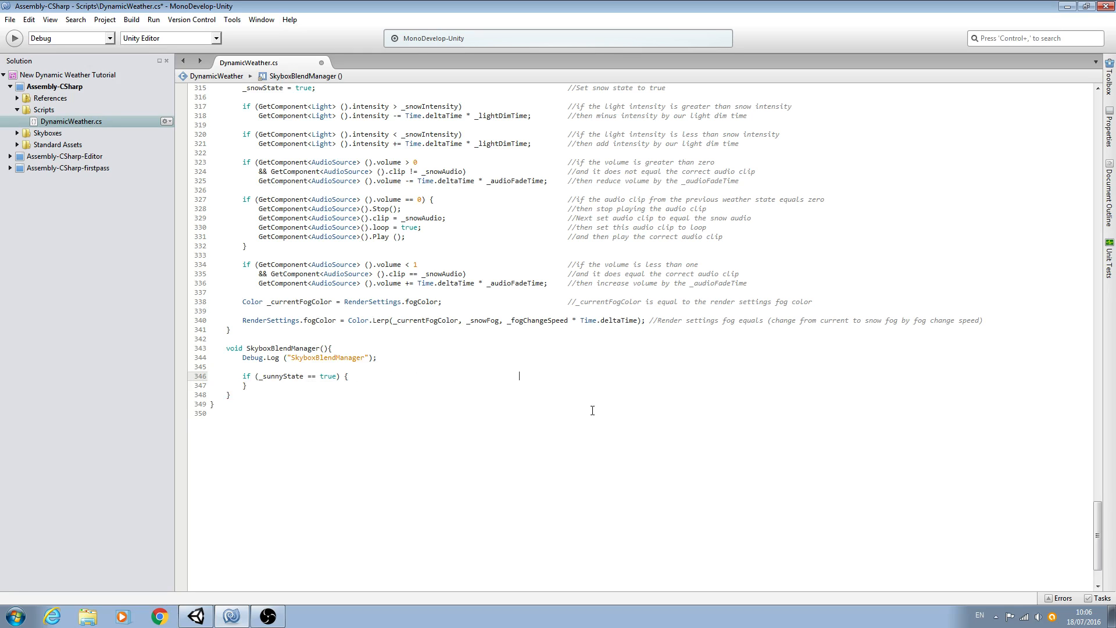
Add the comment //if sunny state equals true to that block.
text(//)
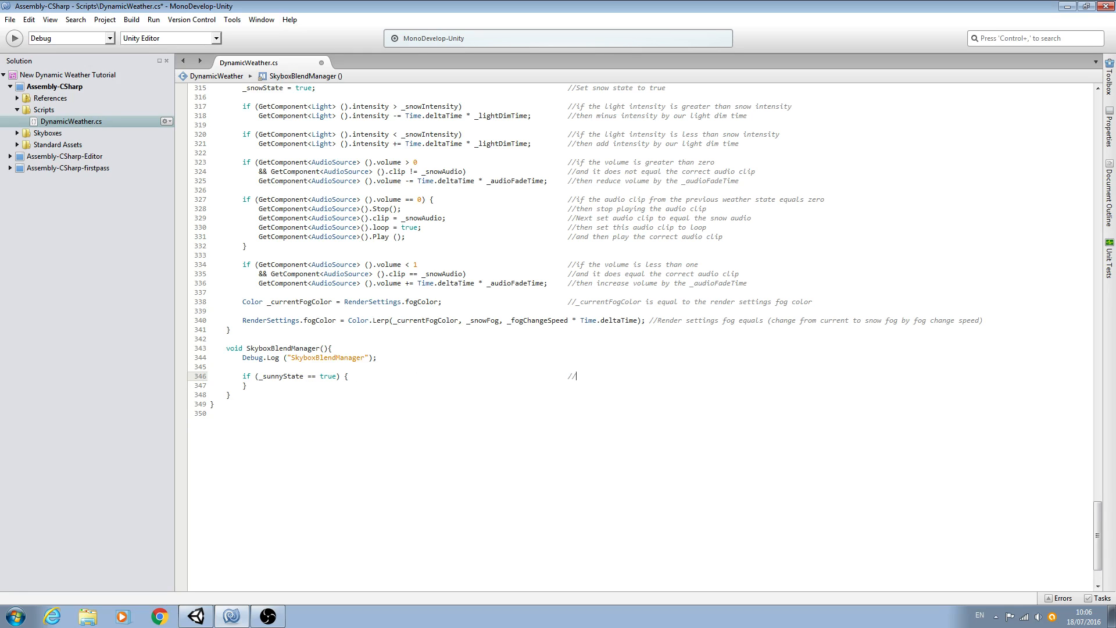
text(if)
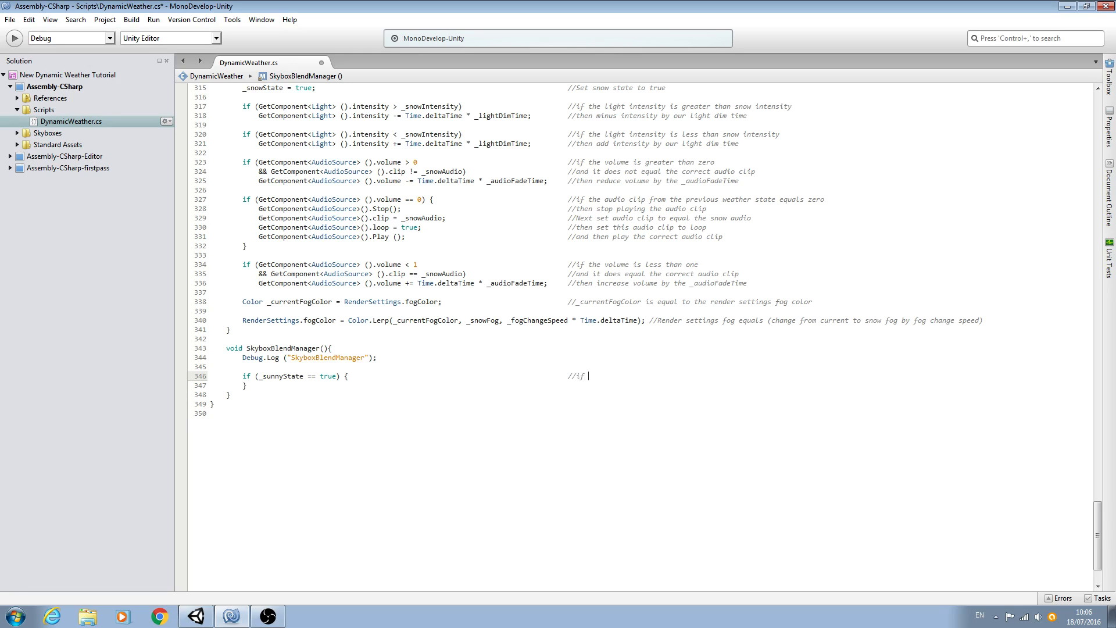
text(sunny stat)
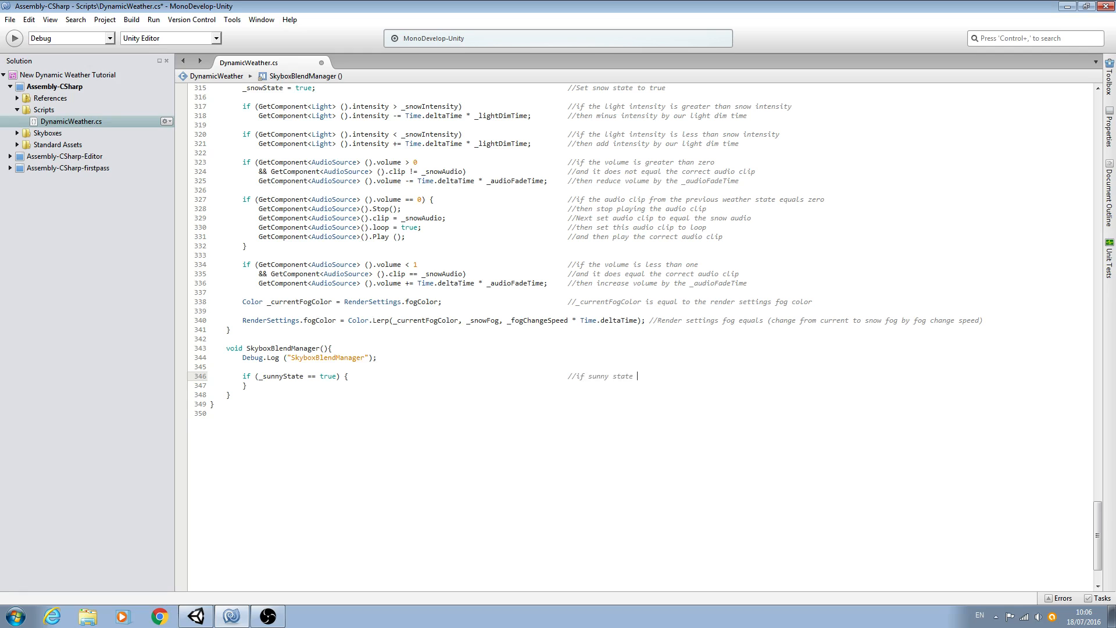
text(equals)
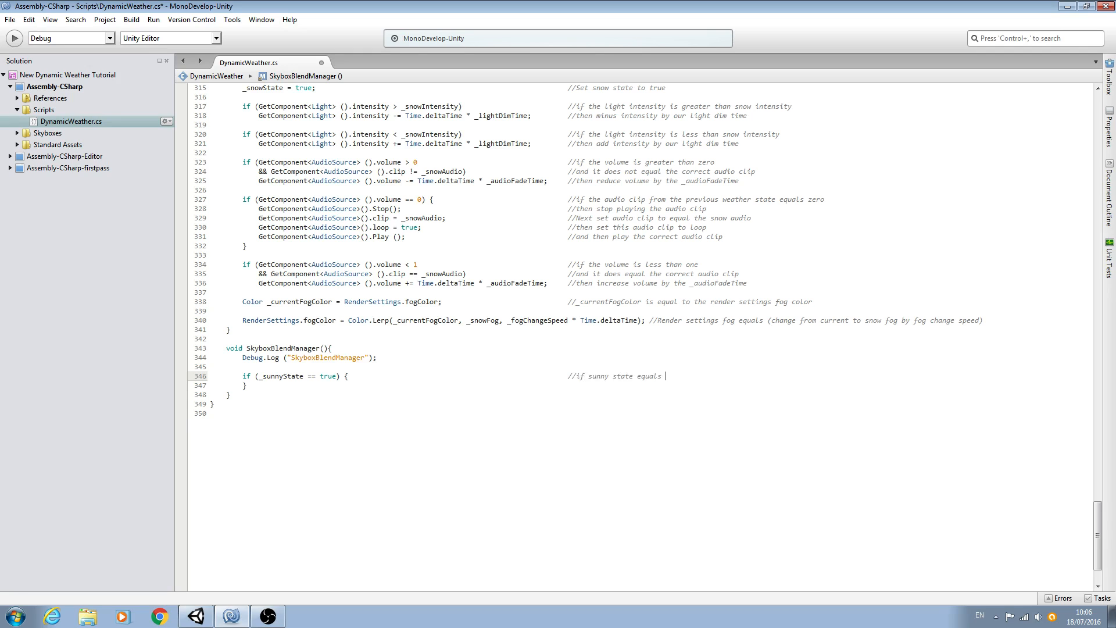
text(true)
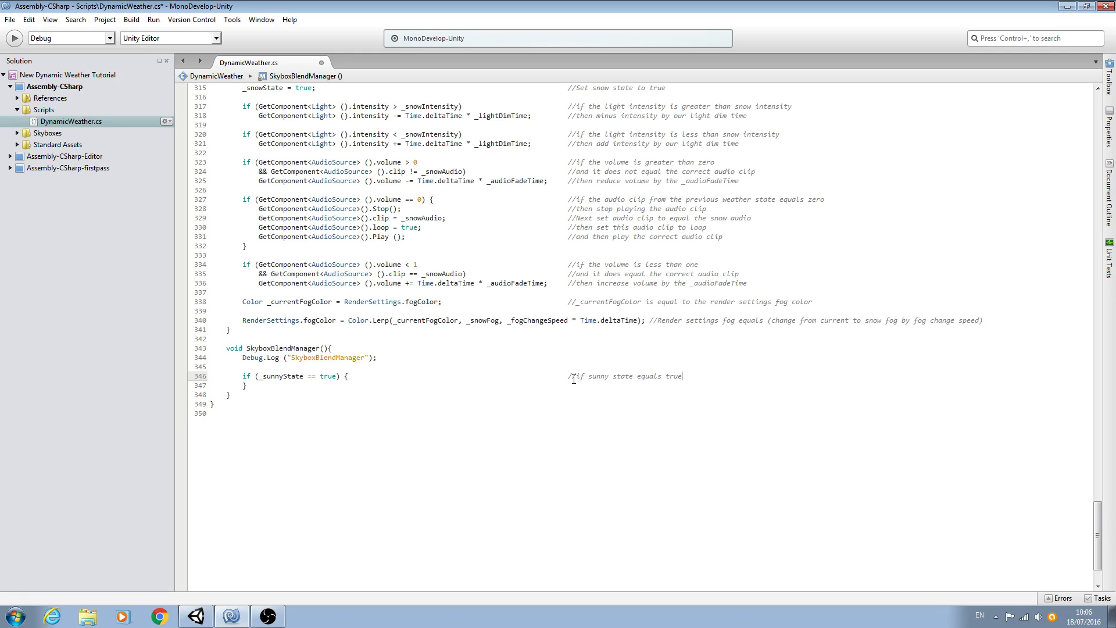
click(241, 377)
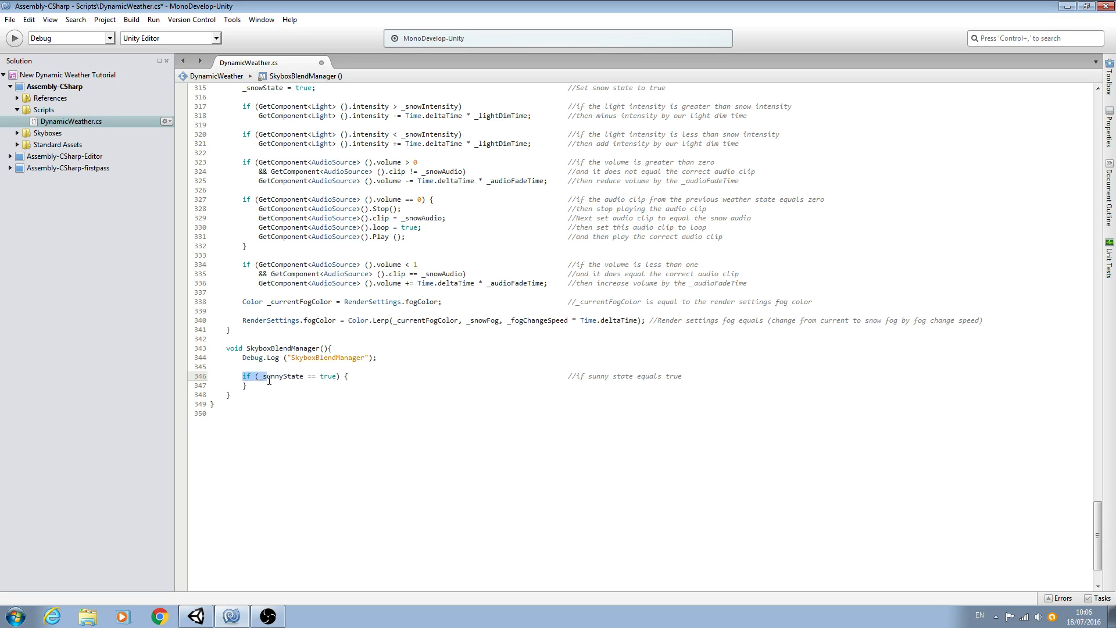
Duplicate the sunny if block and rename the first copy's condition to _thunderState.
right_click(294, 385)
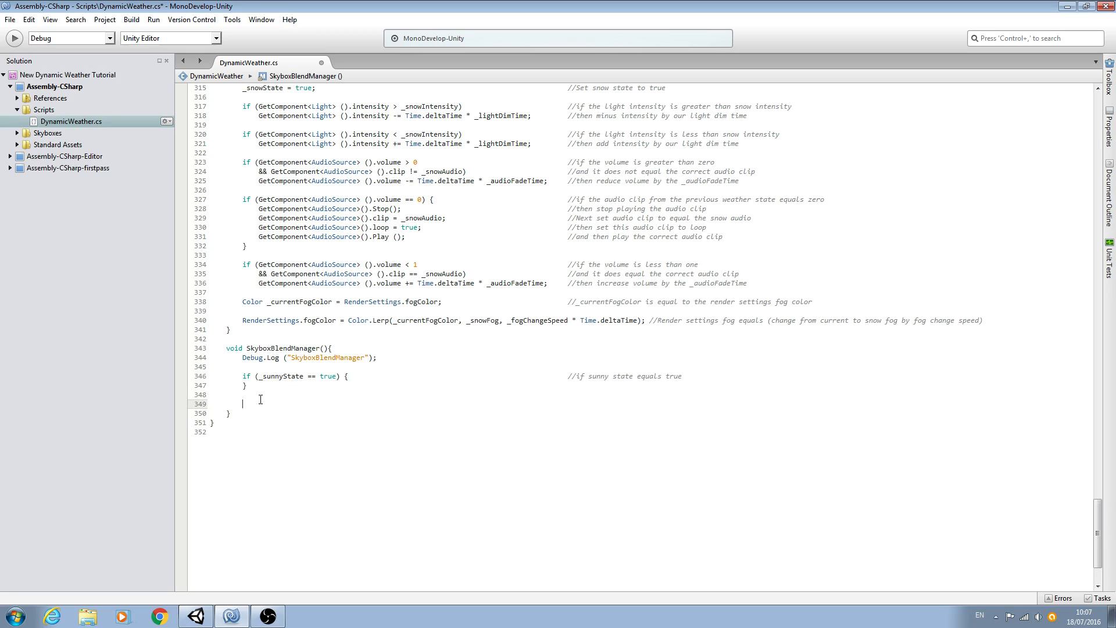
text(if (_sunnyState == true) {                                              //if sunny state equals true)
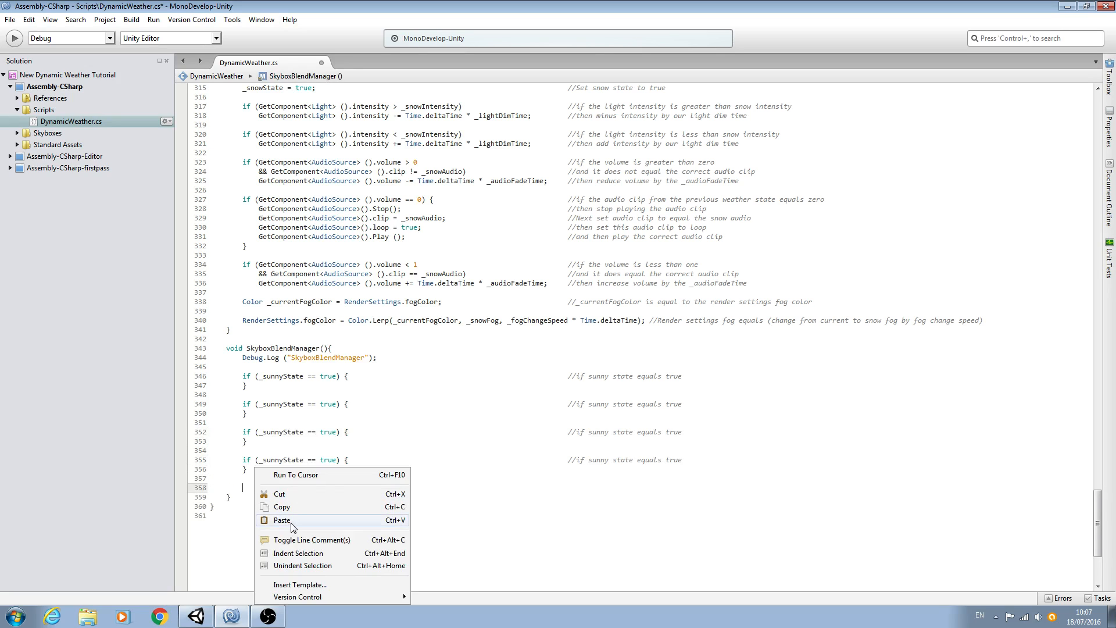
click(281, 520)
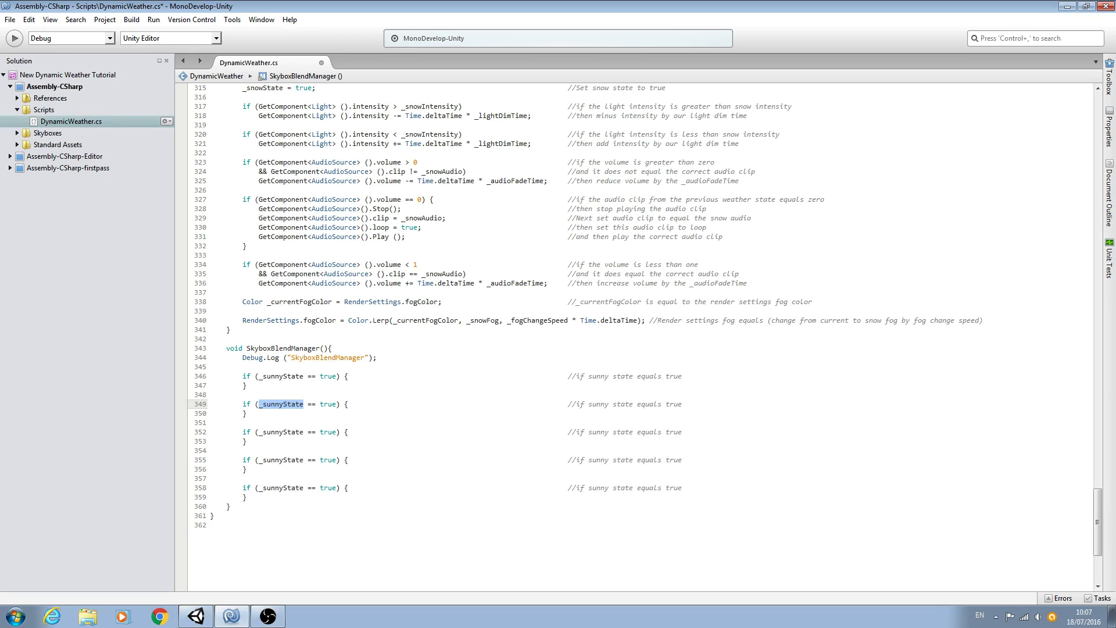
text(_thunder)
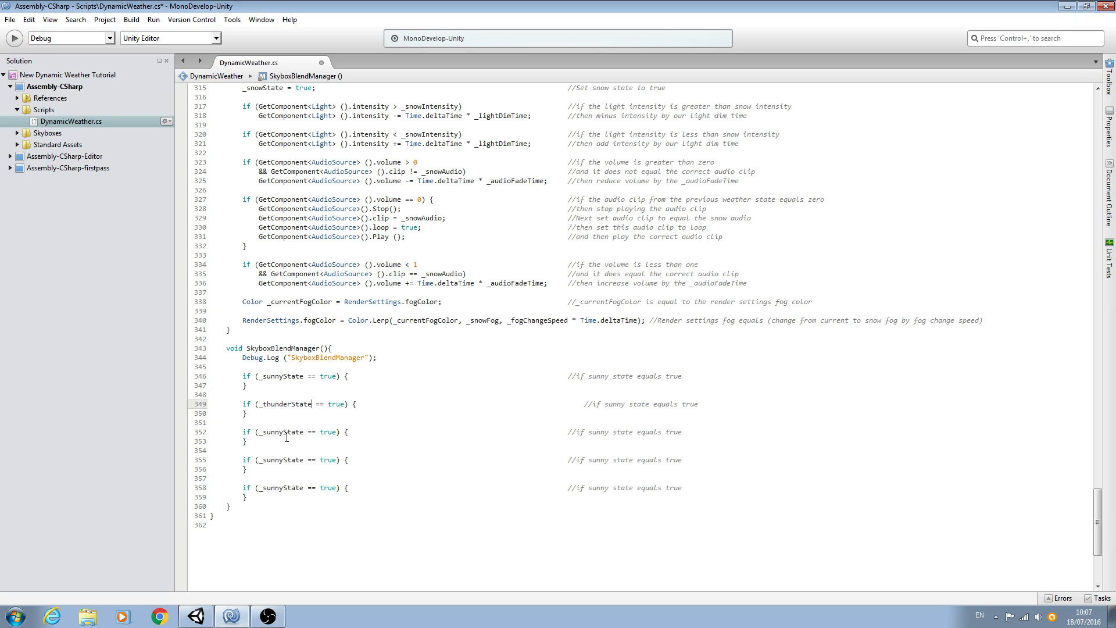
Rename the remaining copies' conditions to _mistState, _overcastState and _snowState.
double_click(282, 431)
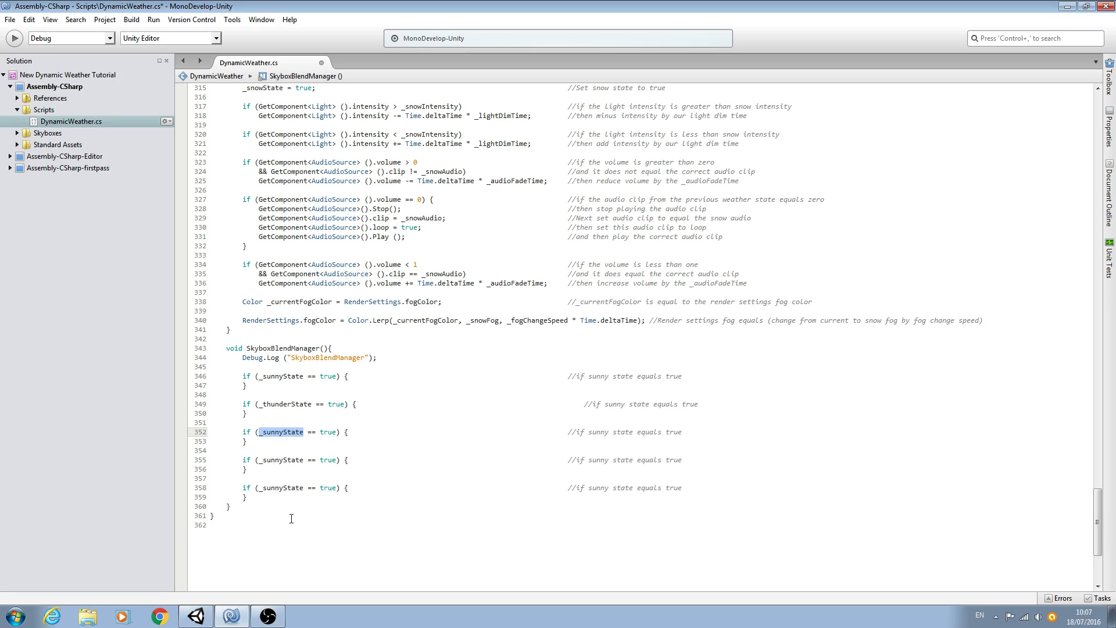
text(_mists)
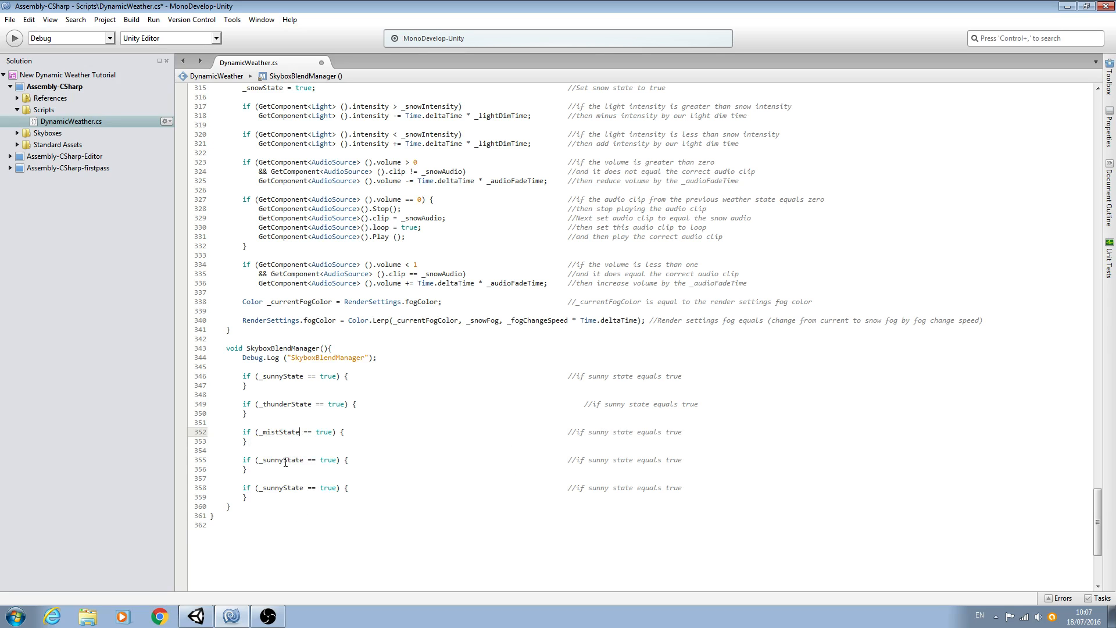
text(_overcast)
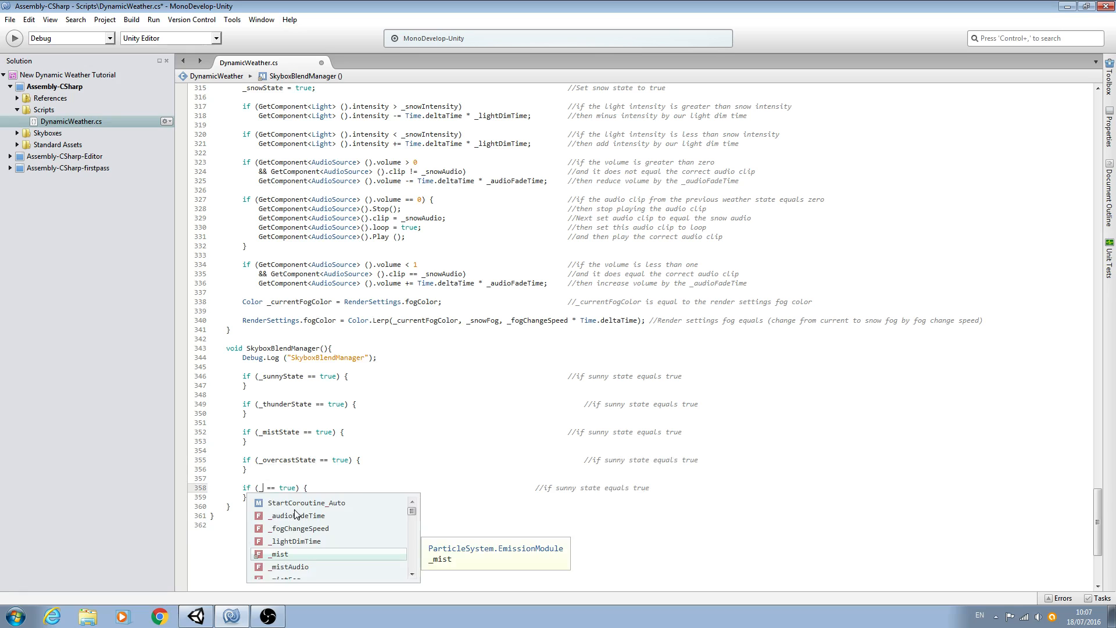
text(_snowState)
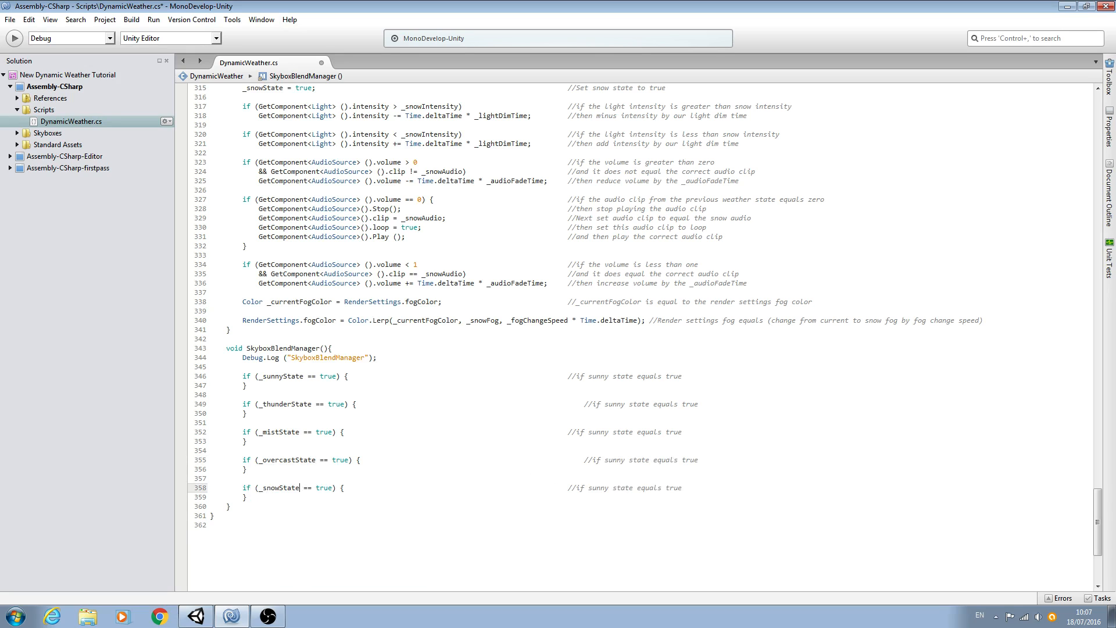
Replace sunny in the copied comments with thunder, overcast and snow.
click(587, 405)
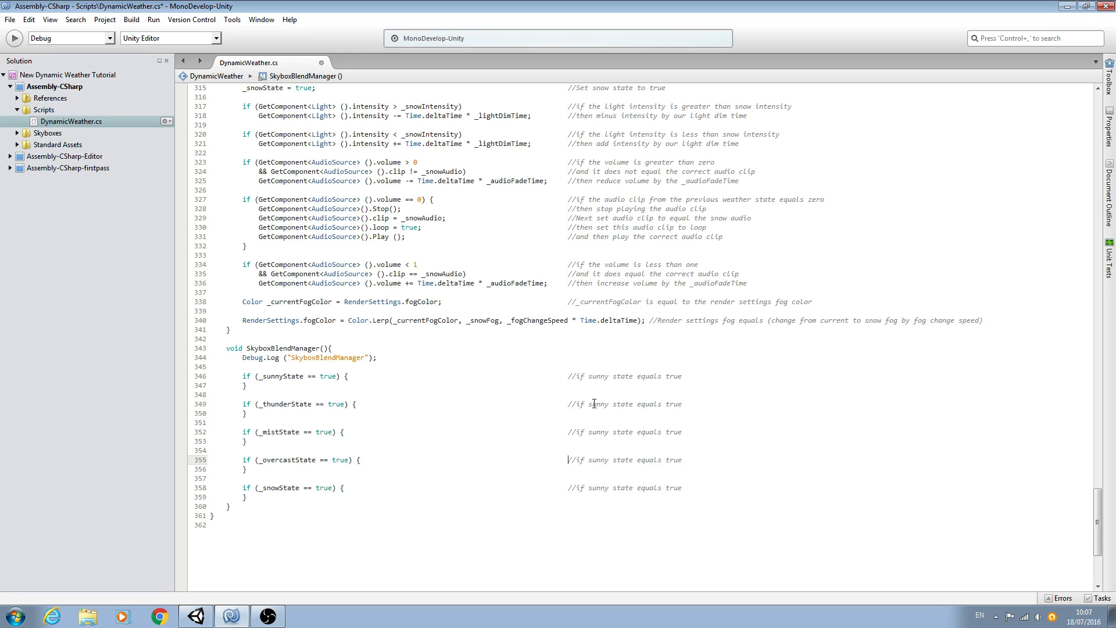
double_click(597, 405)
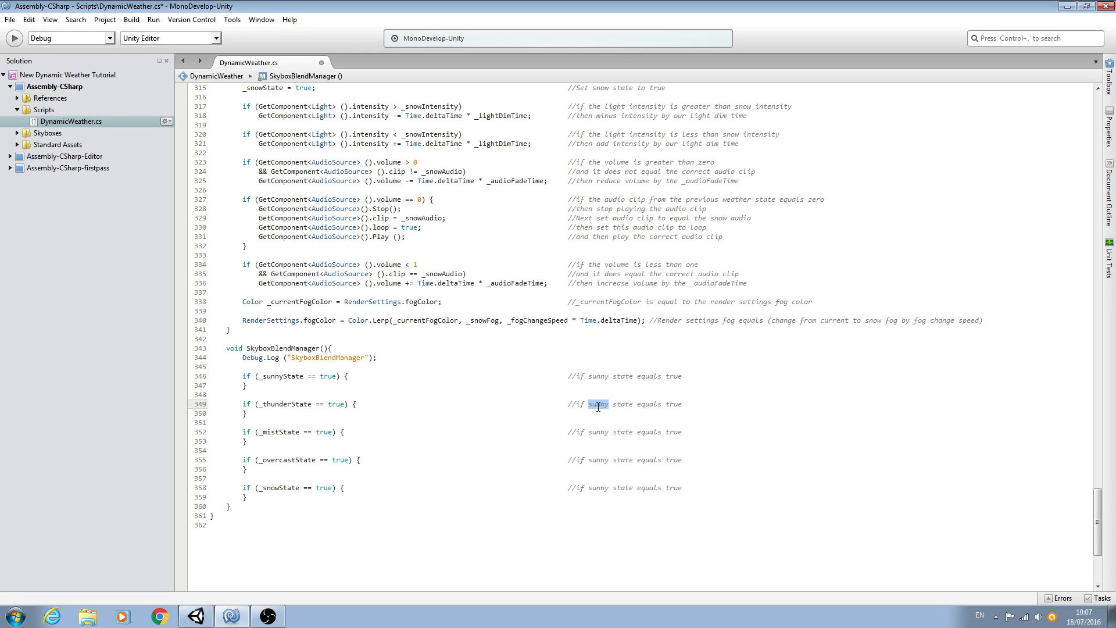
text(thunder)
click(628, 433)
text(mist)
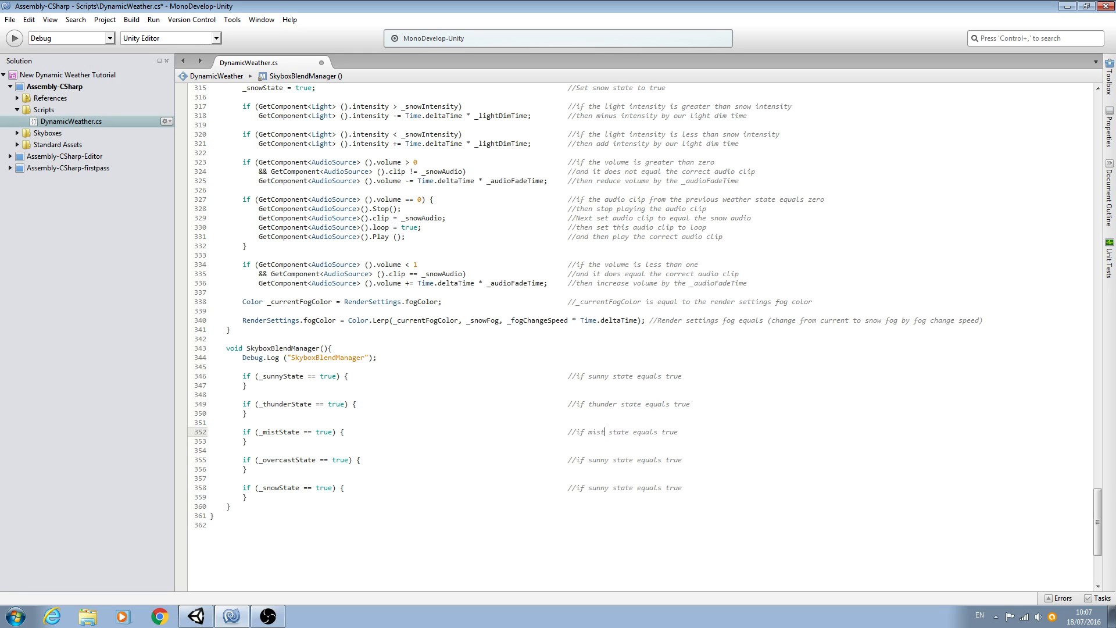
double_click(599, 459)
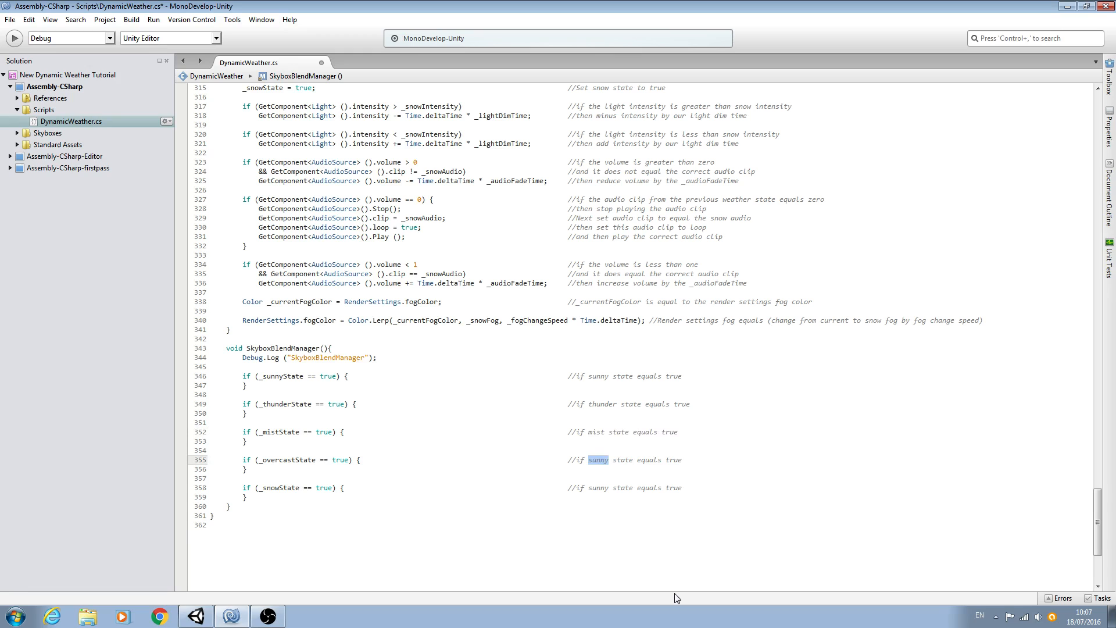
text(overcast)
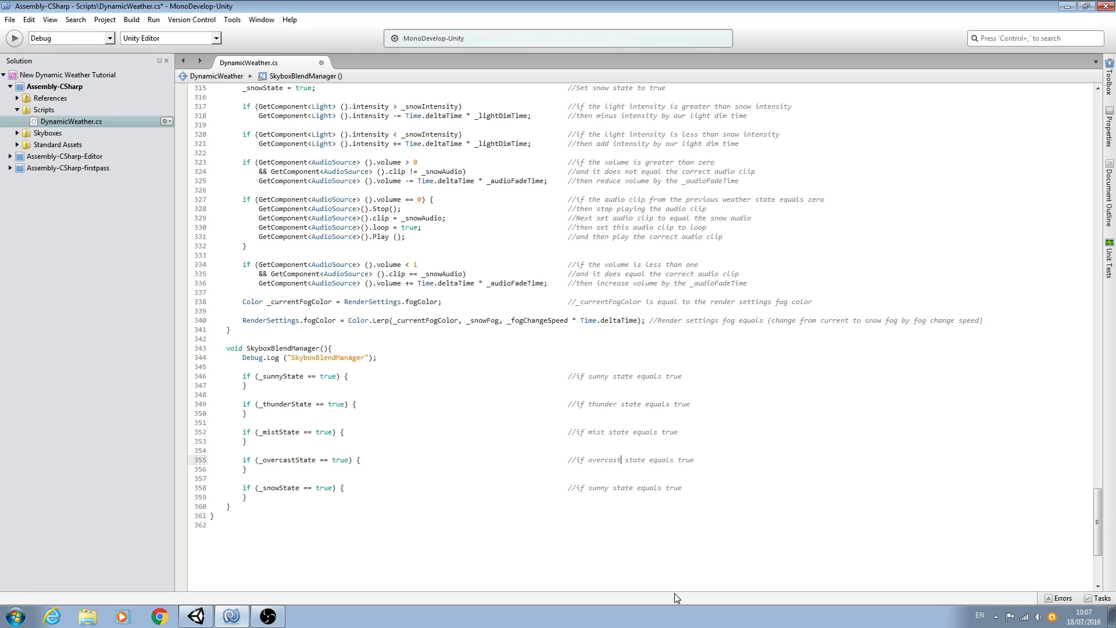
double_click(598, 487)
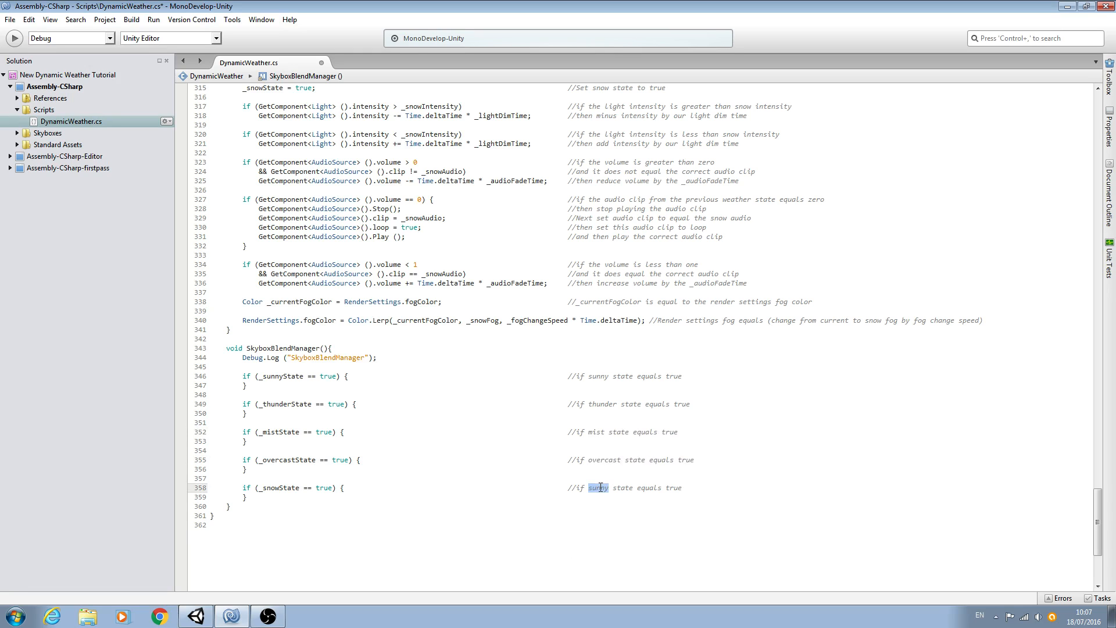
text(snow)
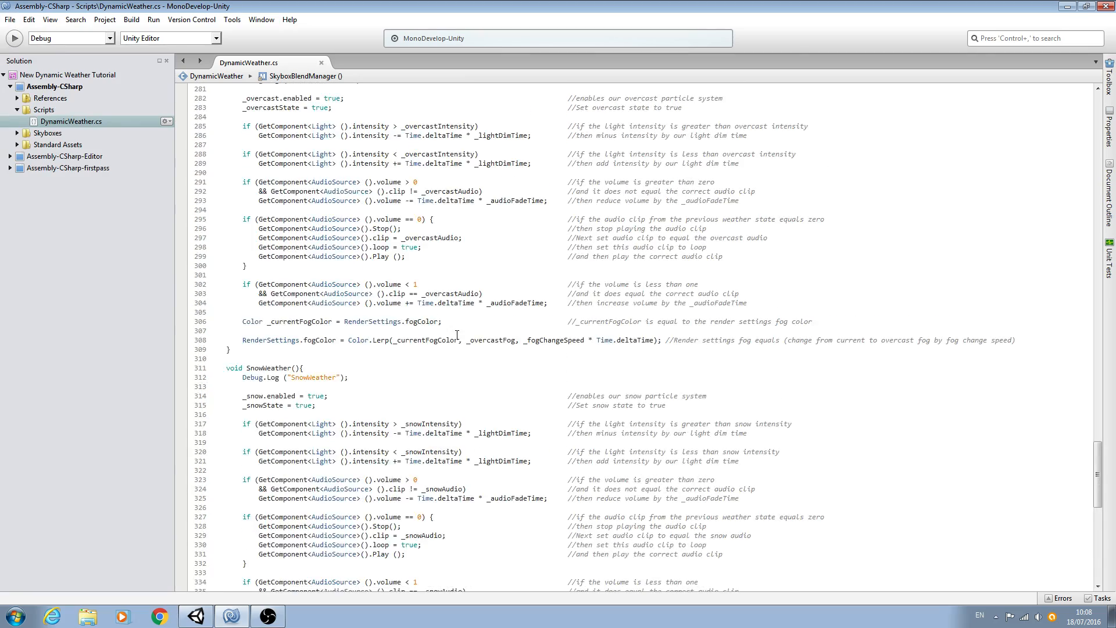
scroll(up, 3)
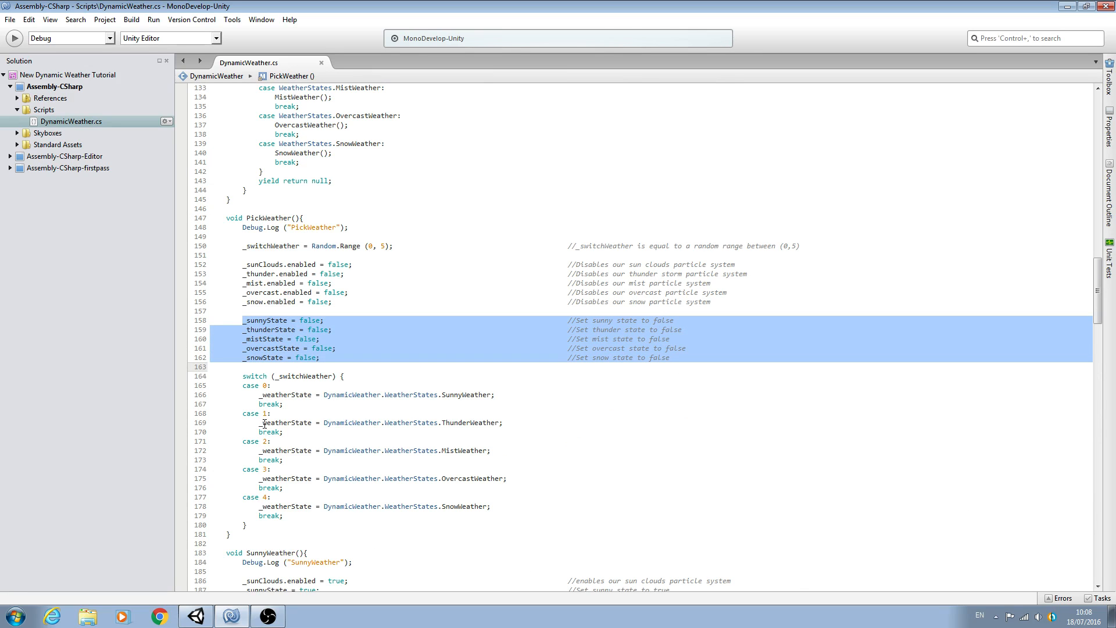
scroll(down, 3)
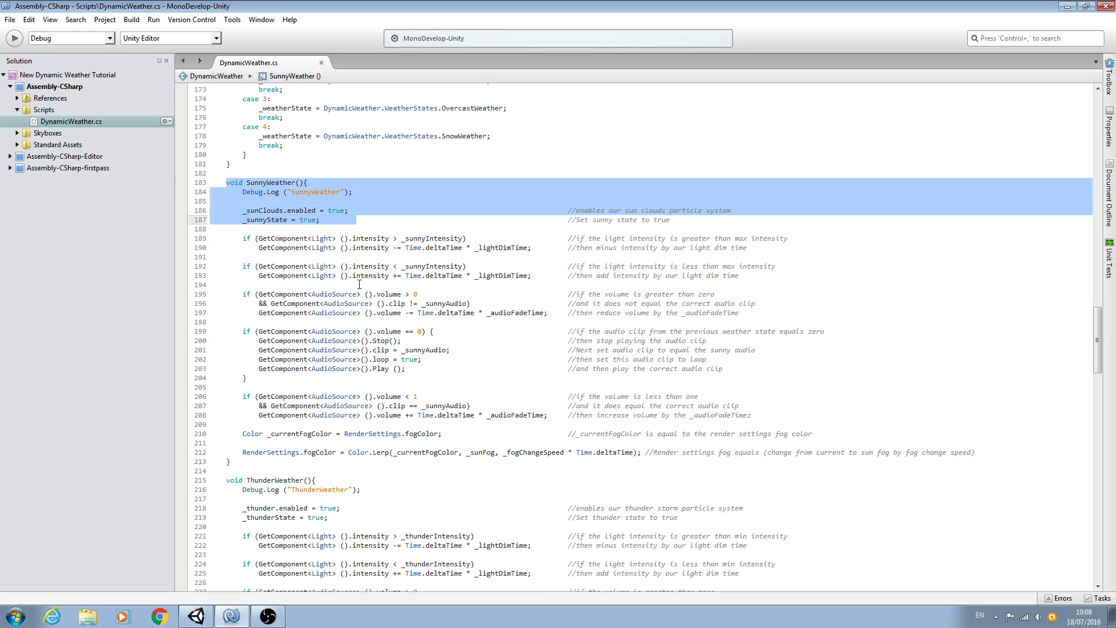
mouse_move(344, 210)
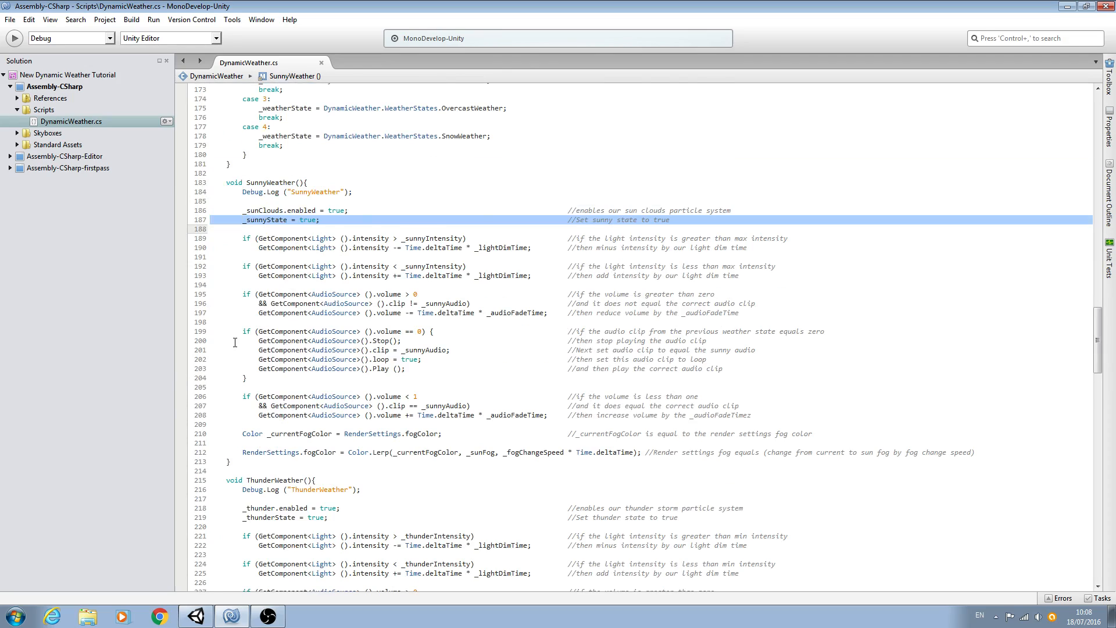
scroll(down, 3)
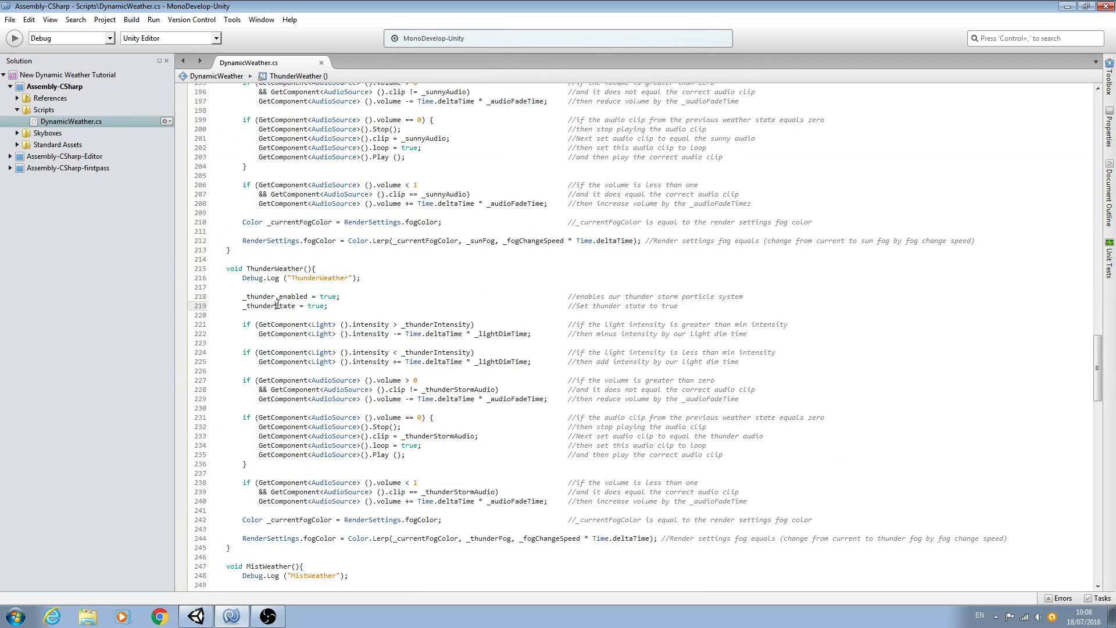
scroll(down, 3)
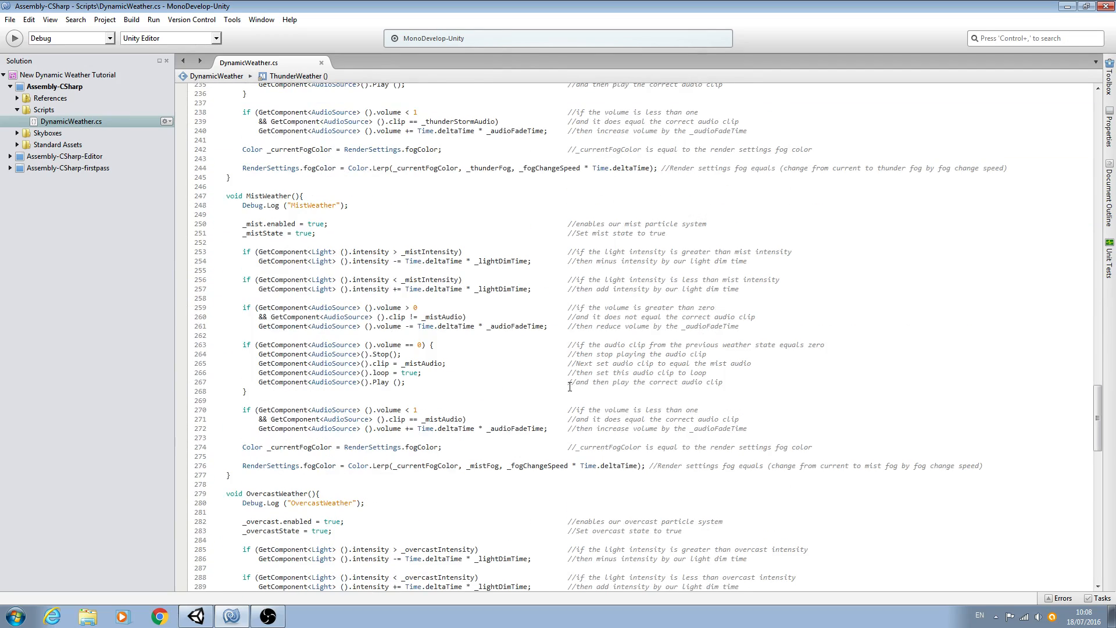
scroll(down, 3)
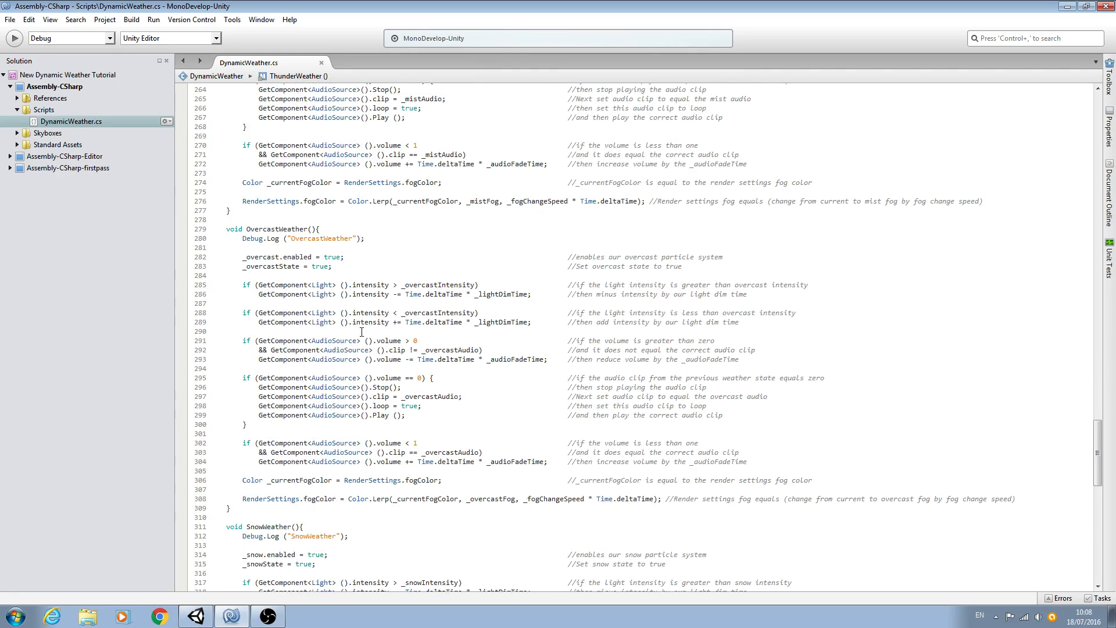
scroll(down, 3)
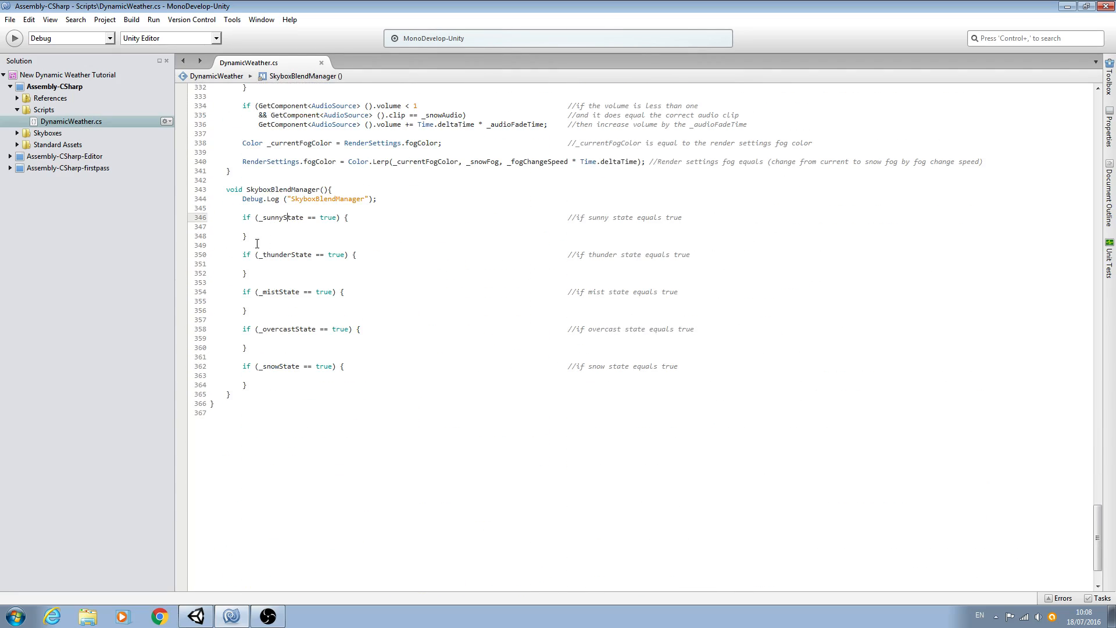
drag(287, 218, 293, 236)
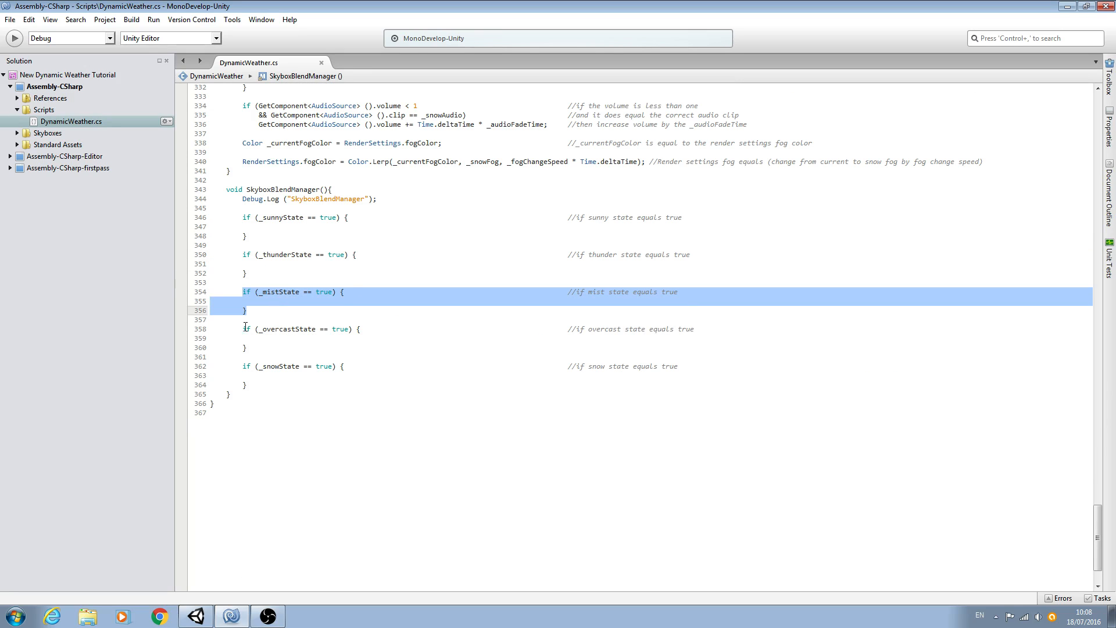
click(243, 366)
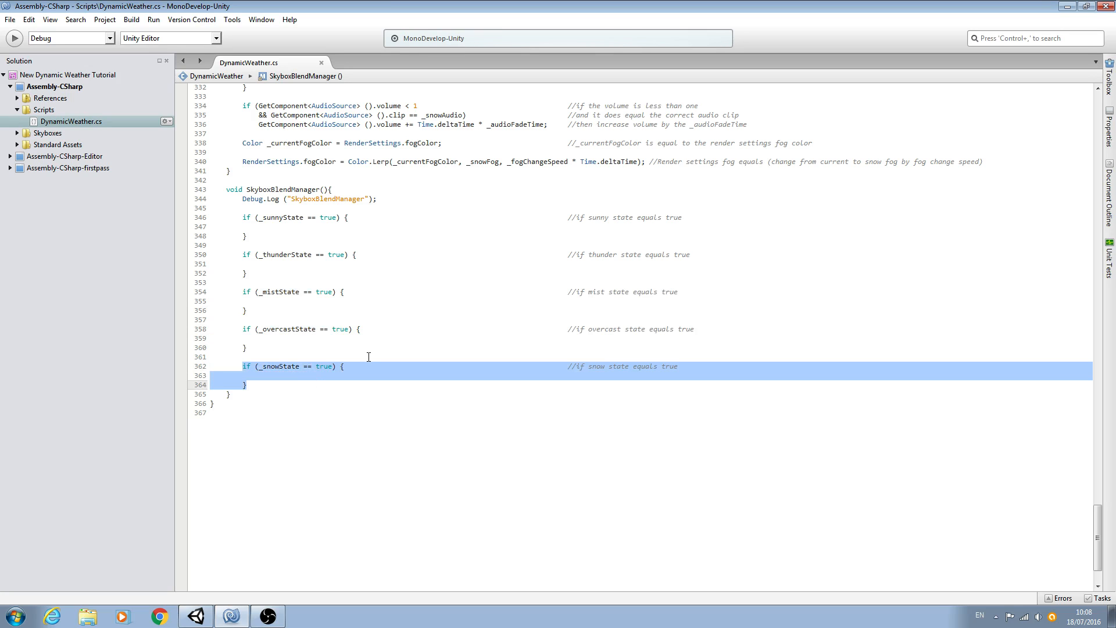
scroll(up, 3)
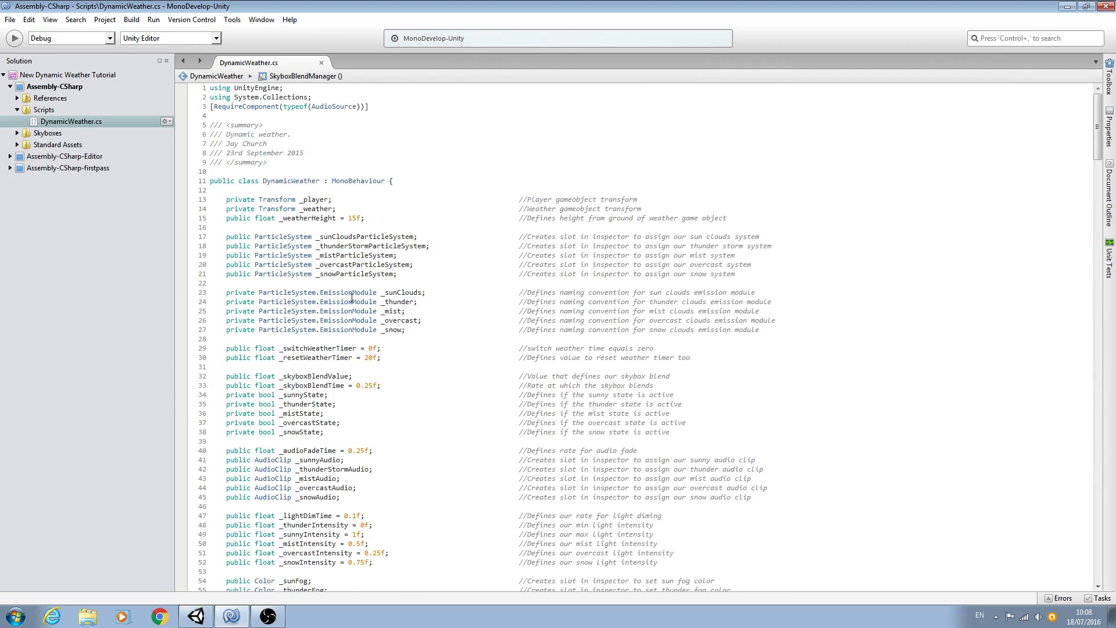
click(9, 21)
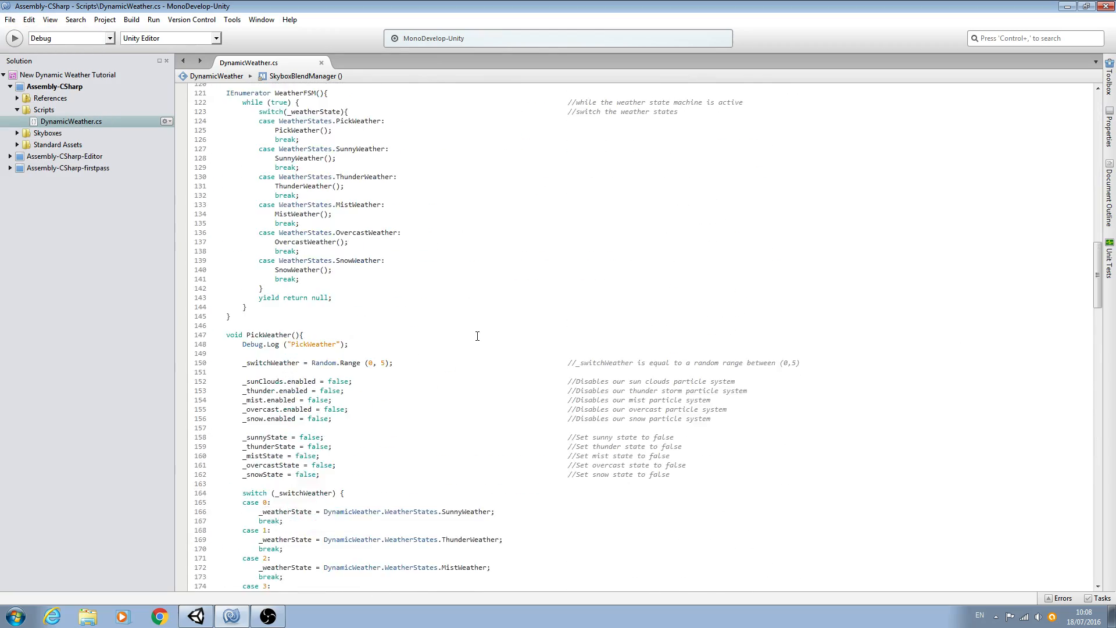
scroll(down, 3)
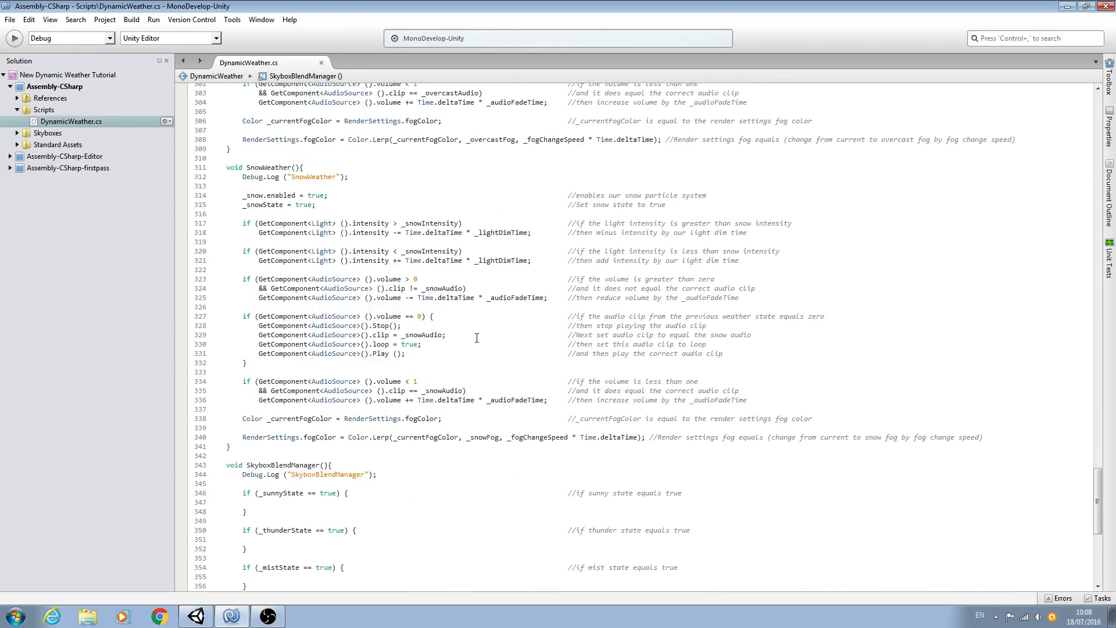
scroll(down, 3)
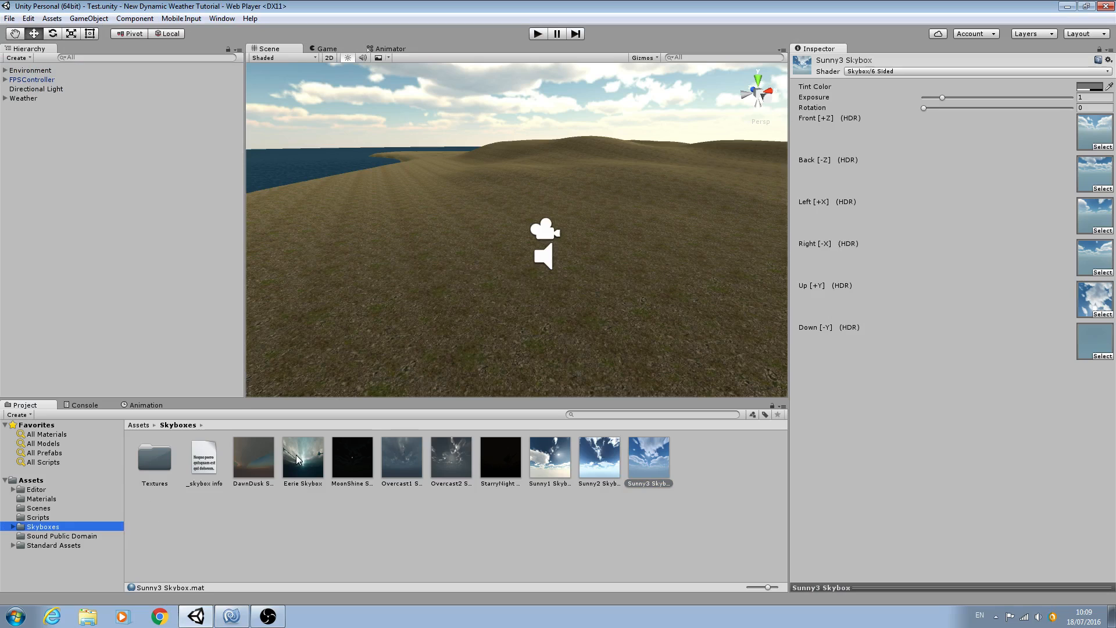
mouse_move(256, 459)
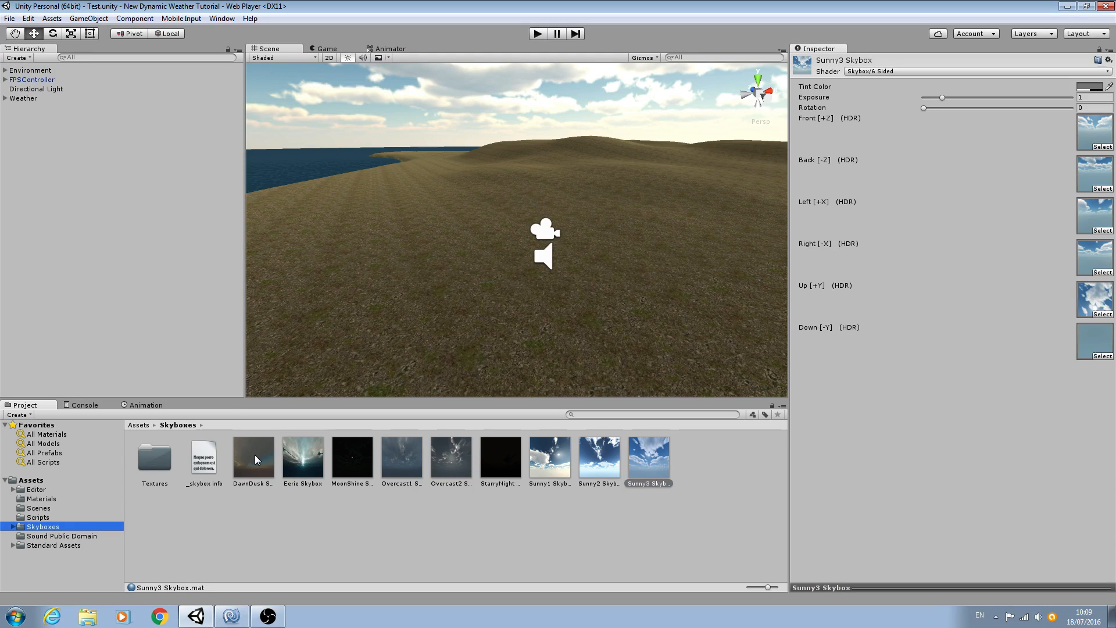
mouse_move(418, 466)
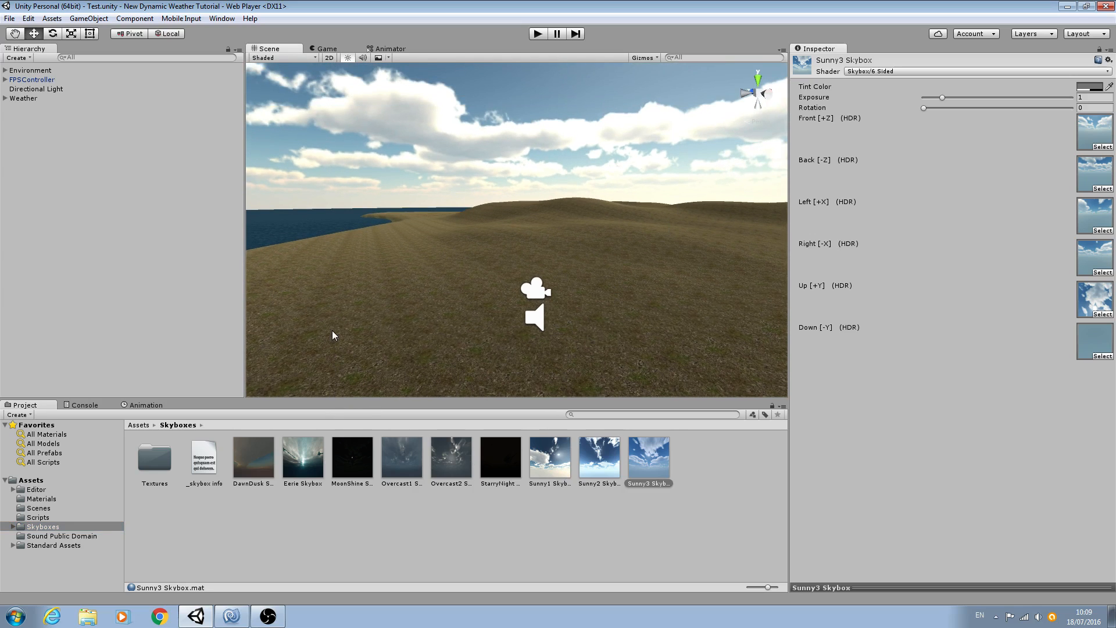
mouse_move(317, 432)
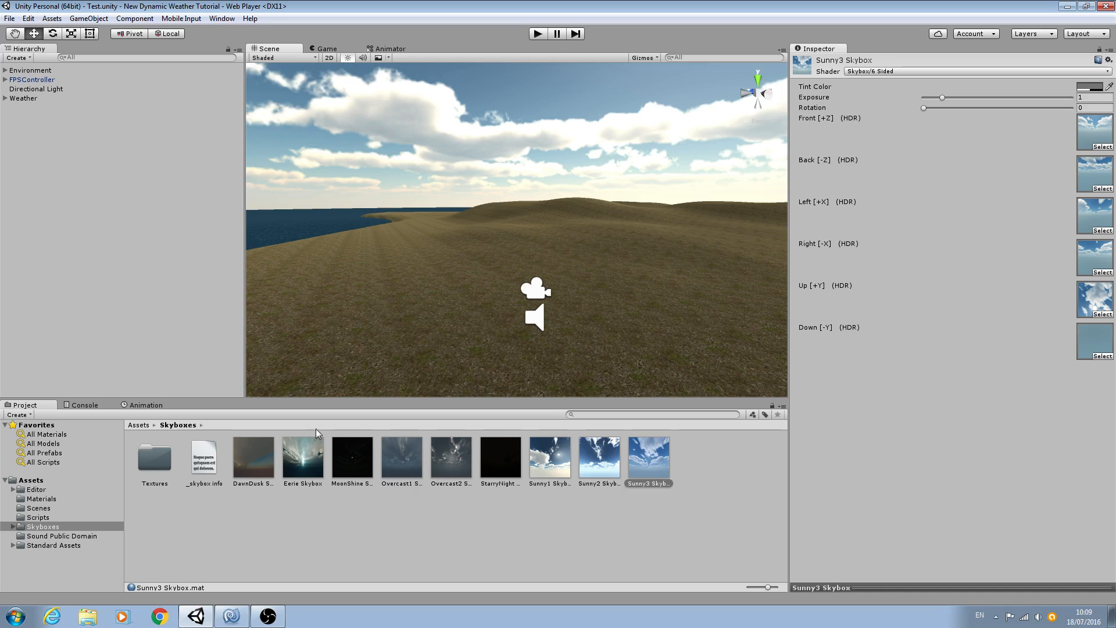
click(253, 457)
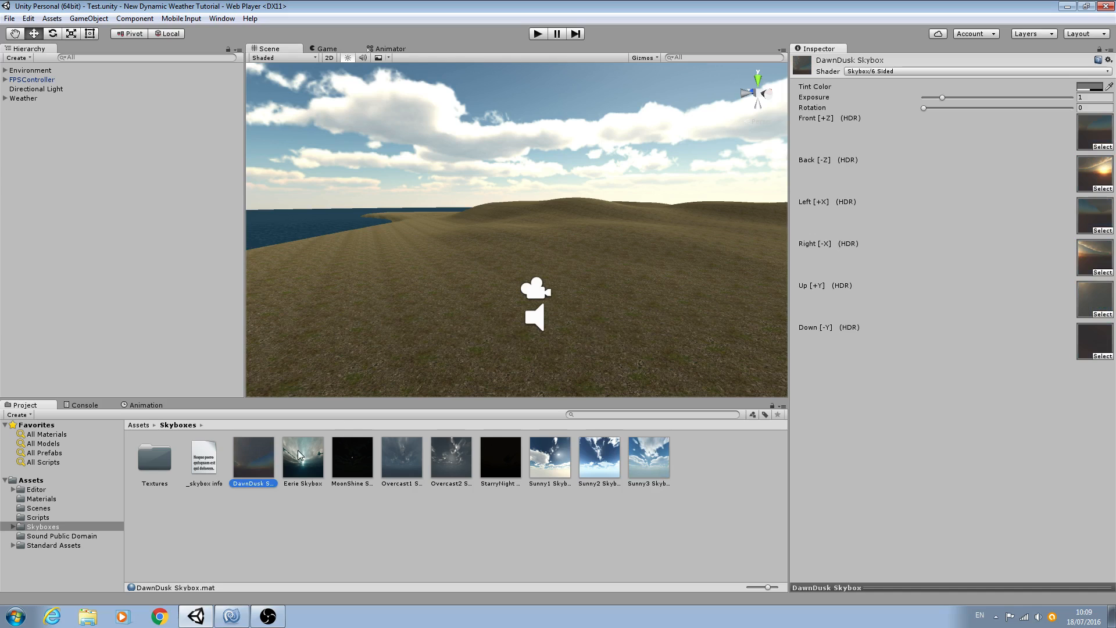
click(402, 457)
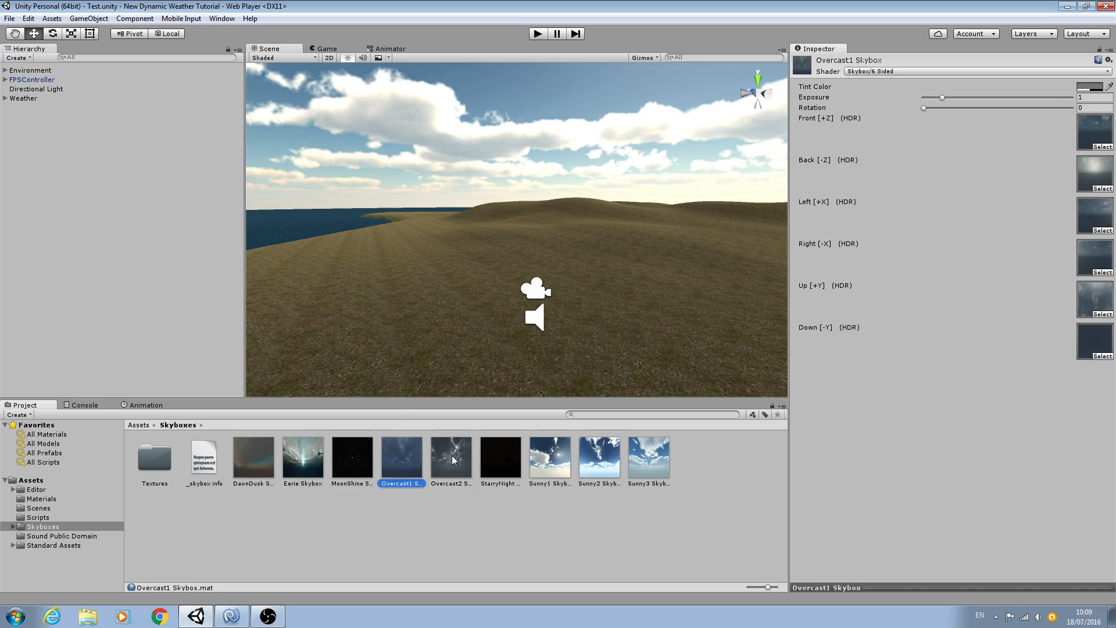
click(599, 457)
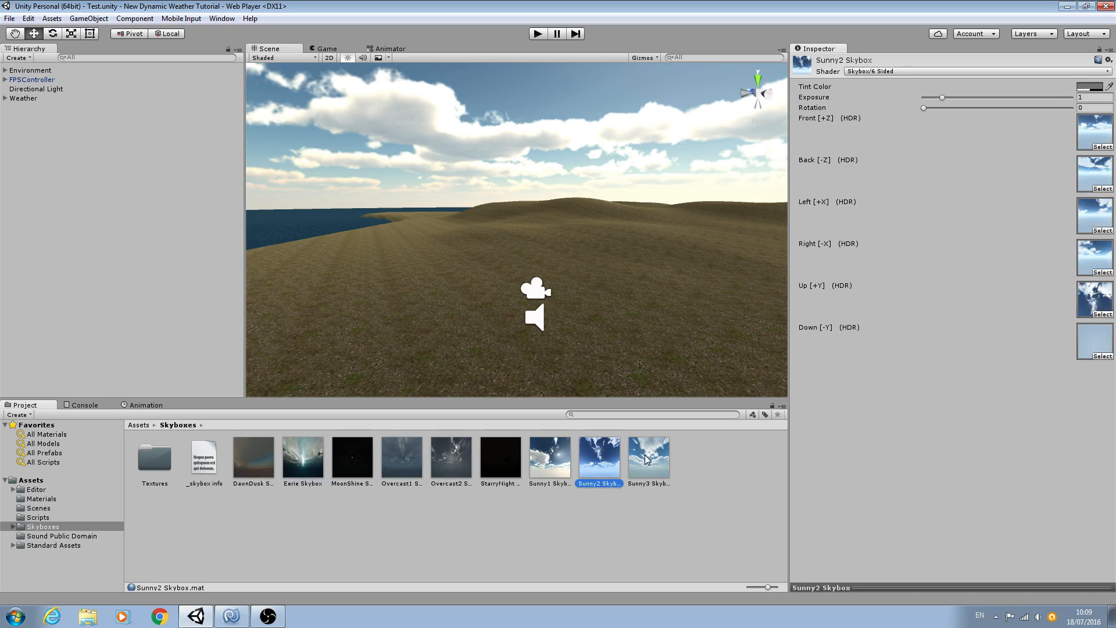
click(649, 457)
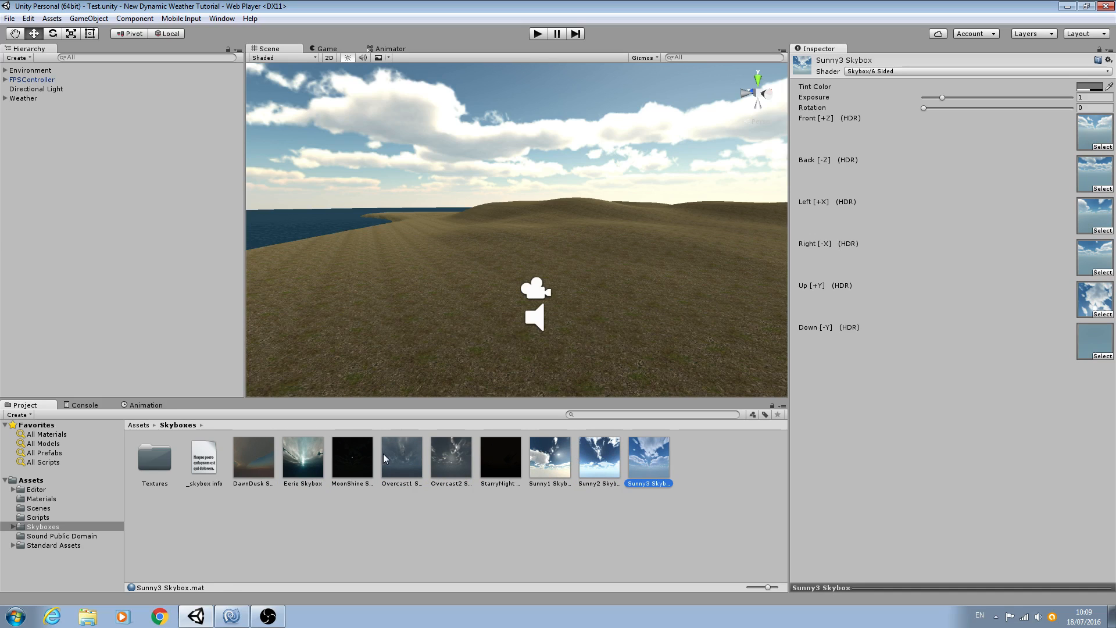
click(254, 457)
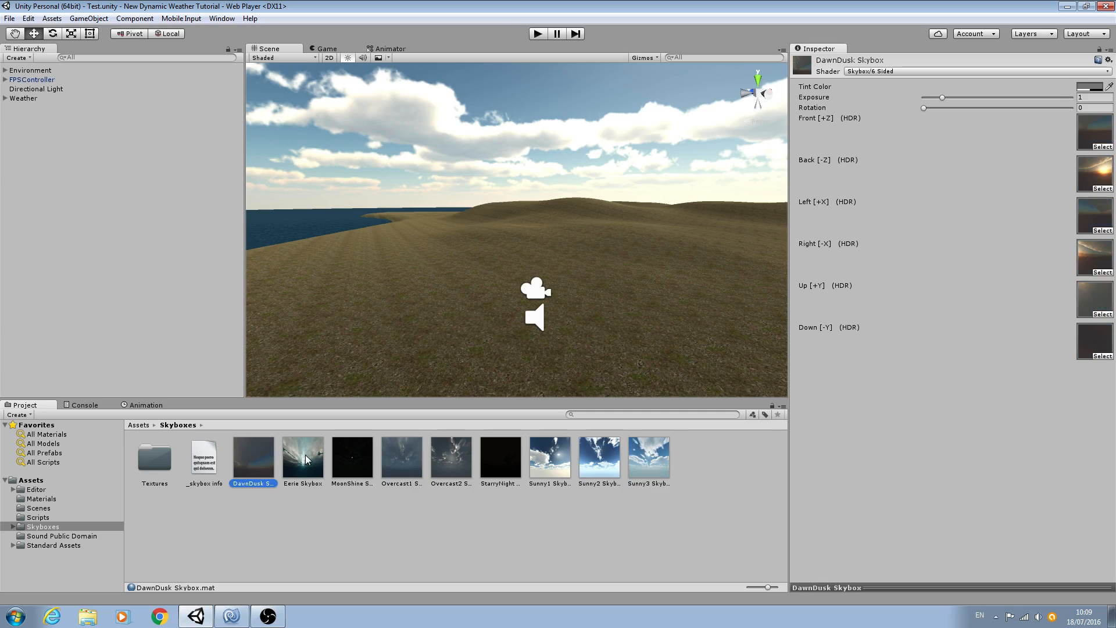
click(451, 457)
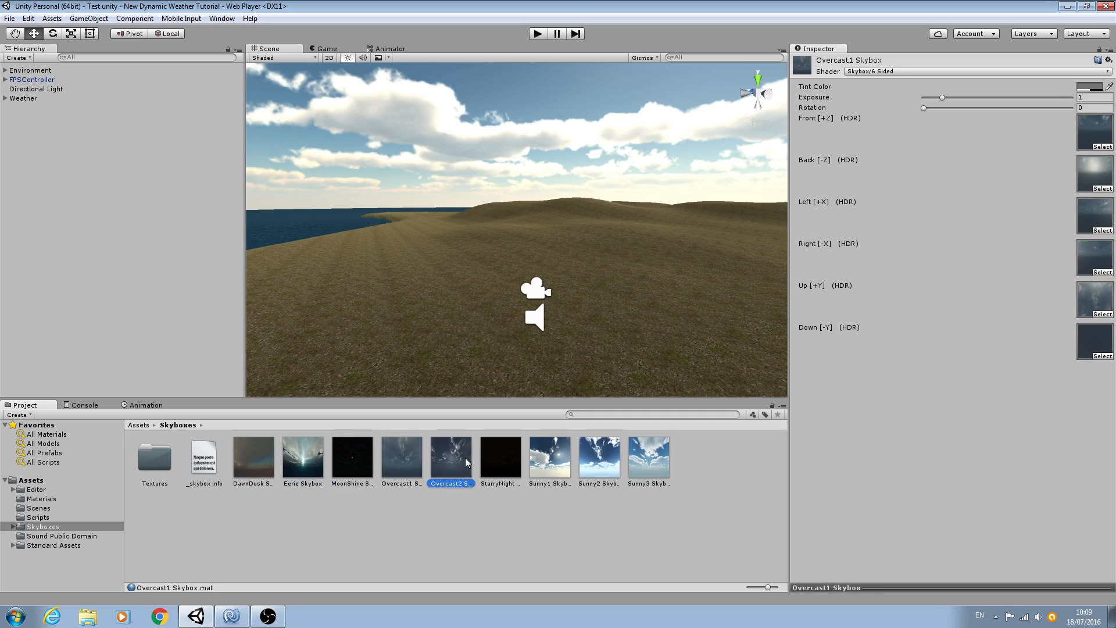
click(451, 457)
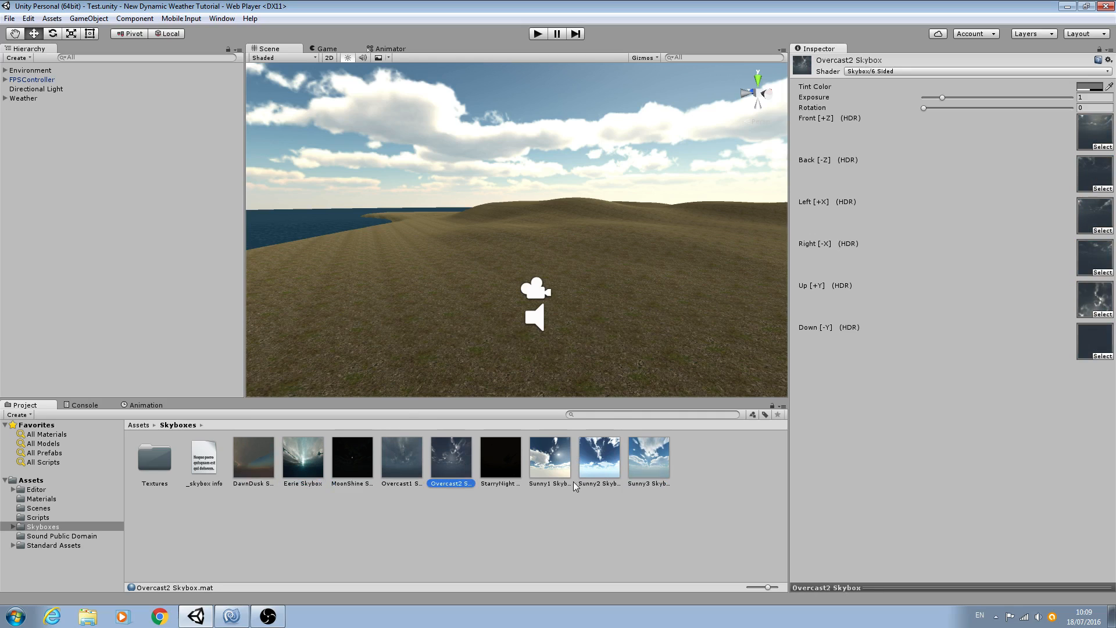
mouse_move(524, 467)
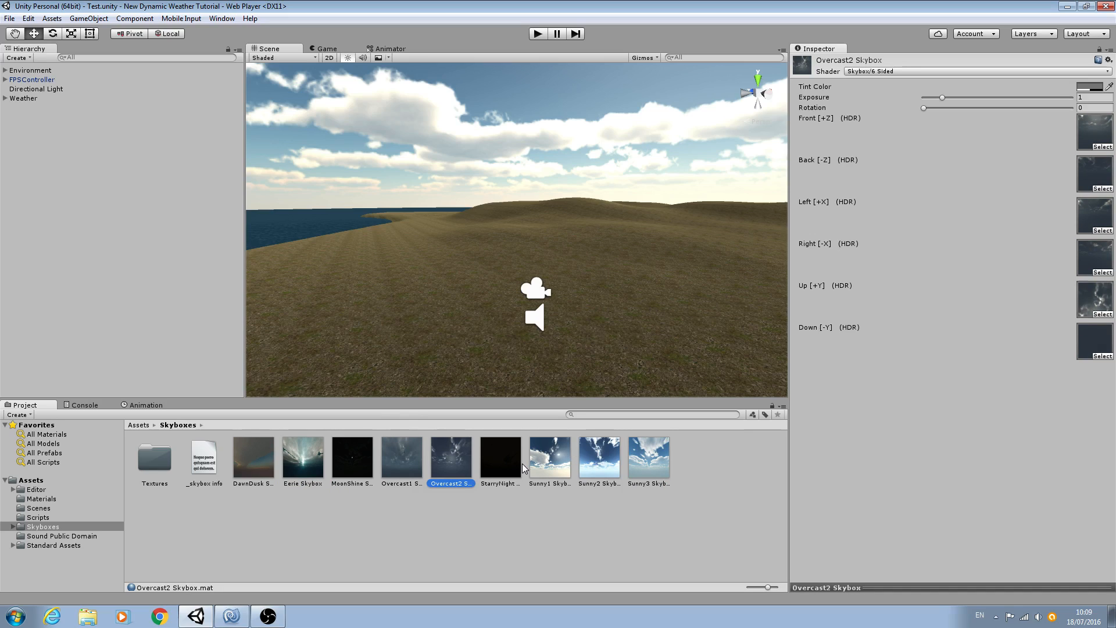
click(549, 456)
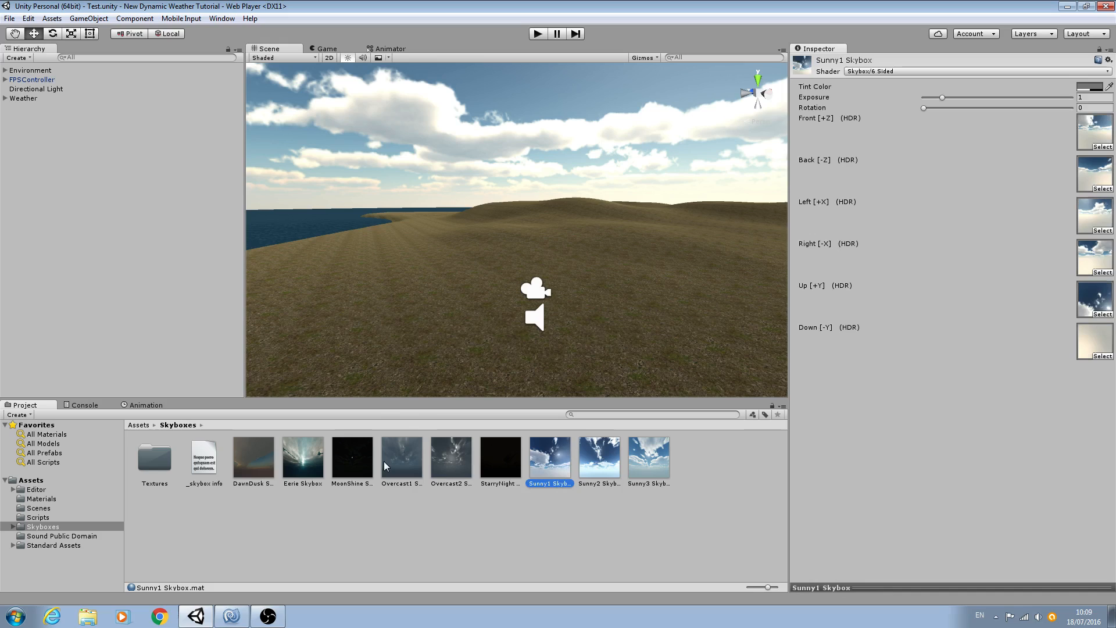
click(402, 457)
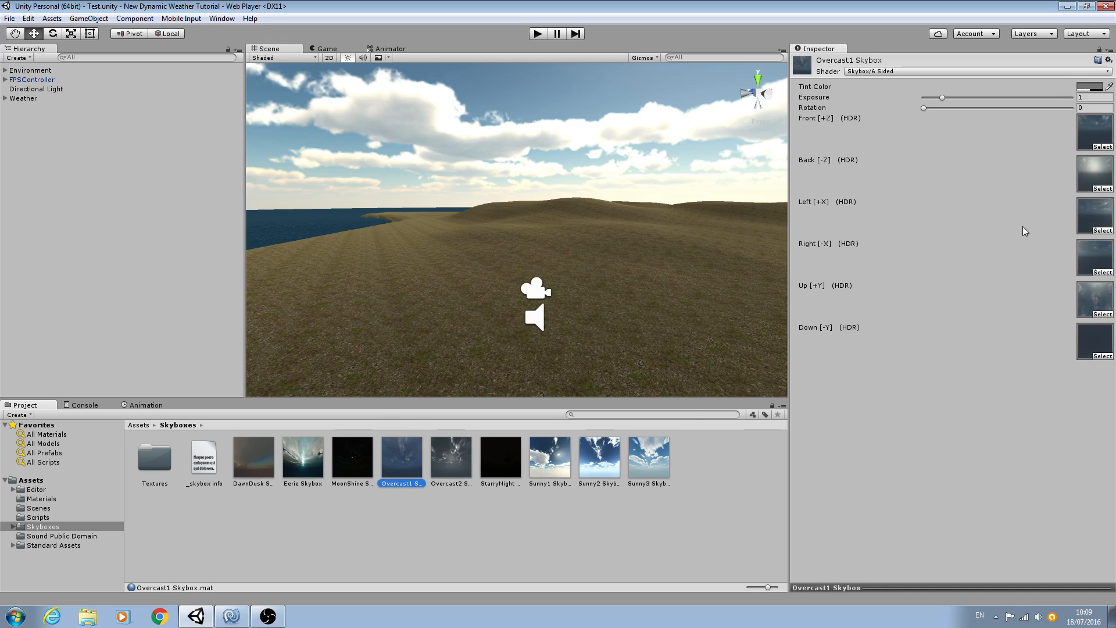
mouse_move(1004, 283)
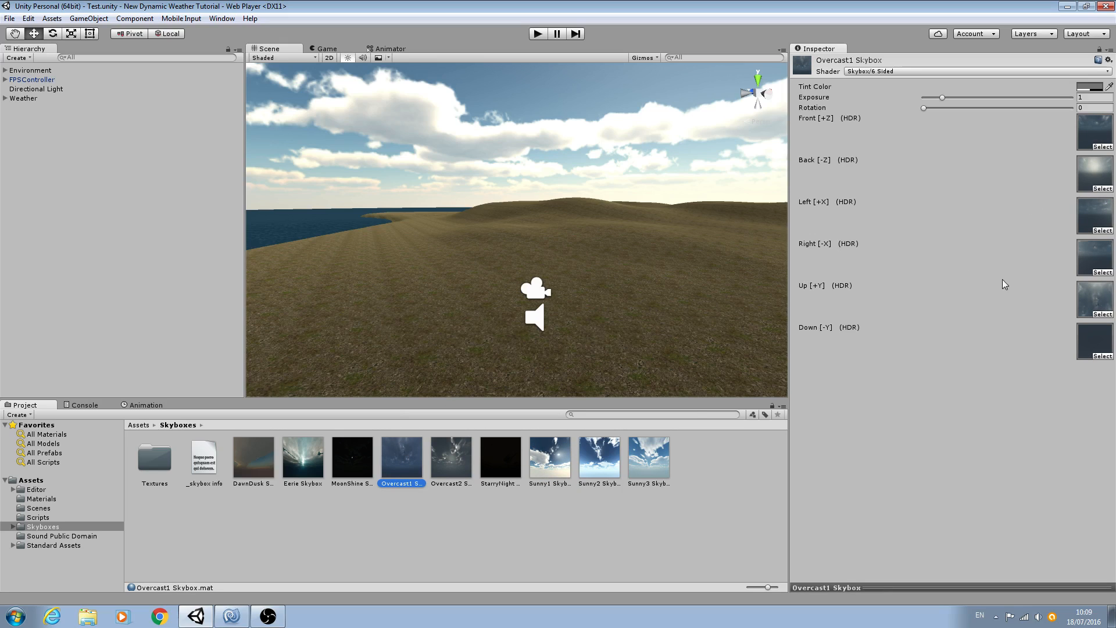
mouse_move(300, 463)
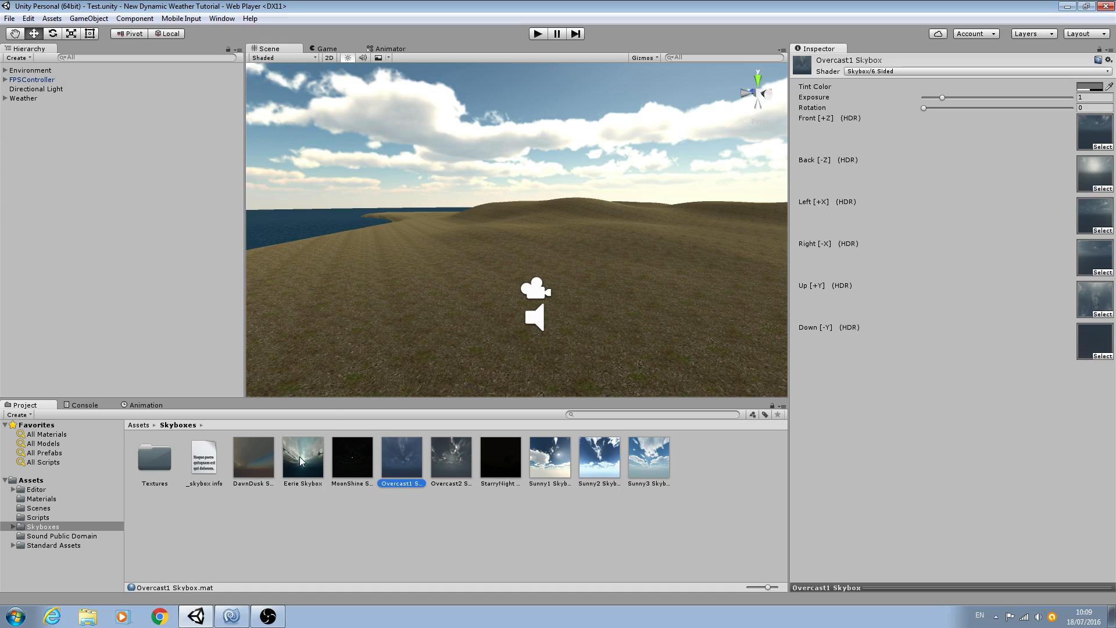
click(303, 457)
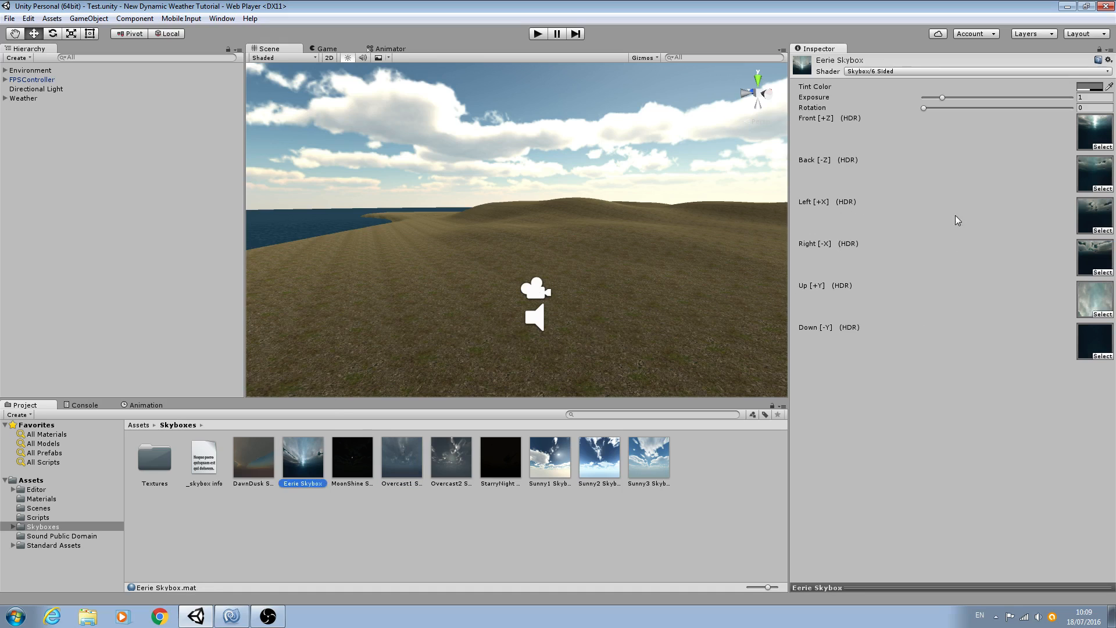
mouse_move(218, 420)
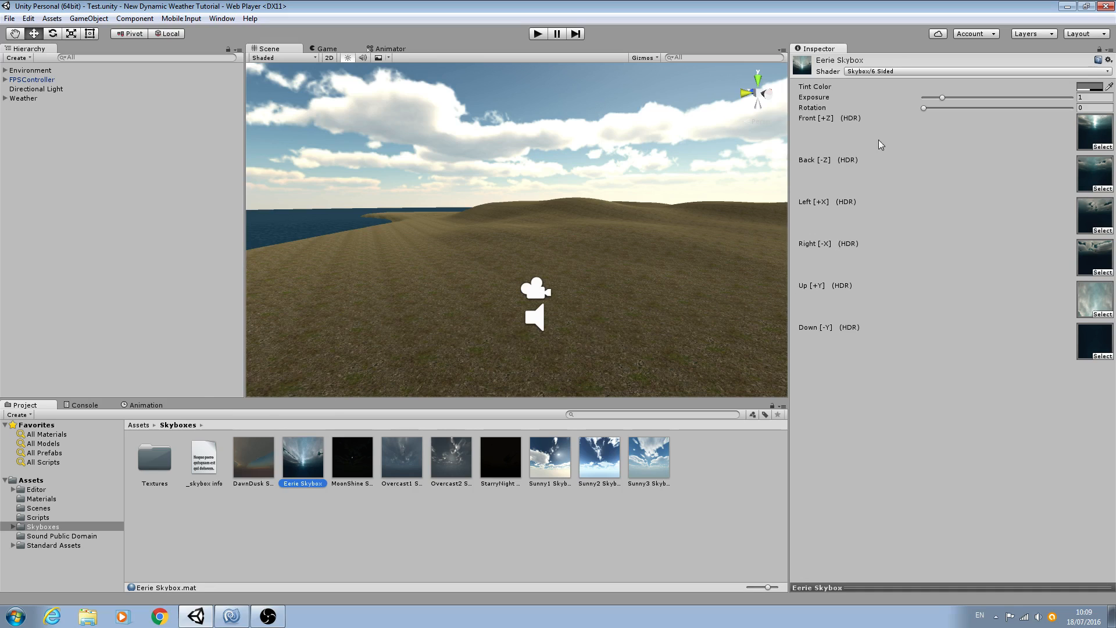
mouse_move(538, 265)
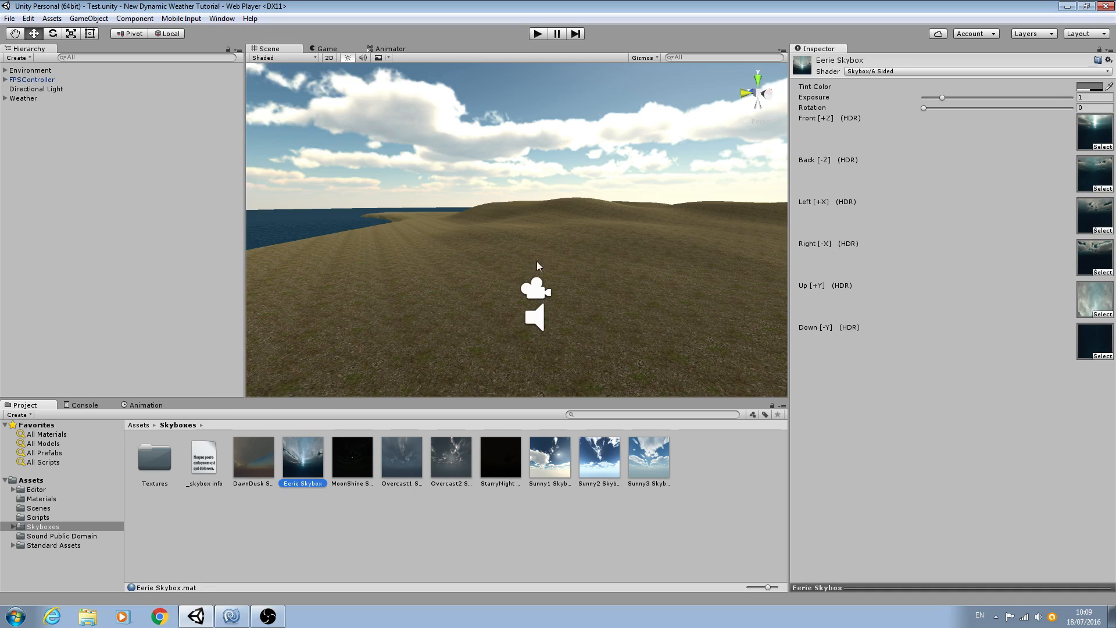
mouse_move(714, 281)
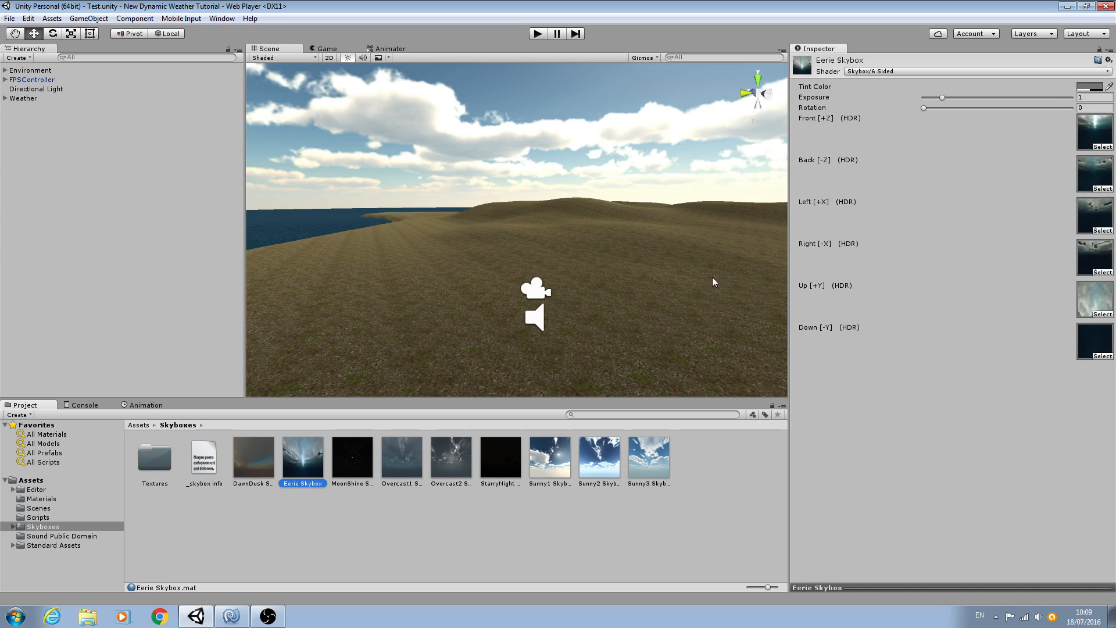
mouse_move(764, 174)
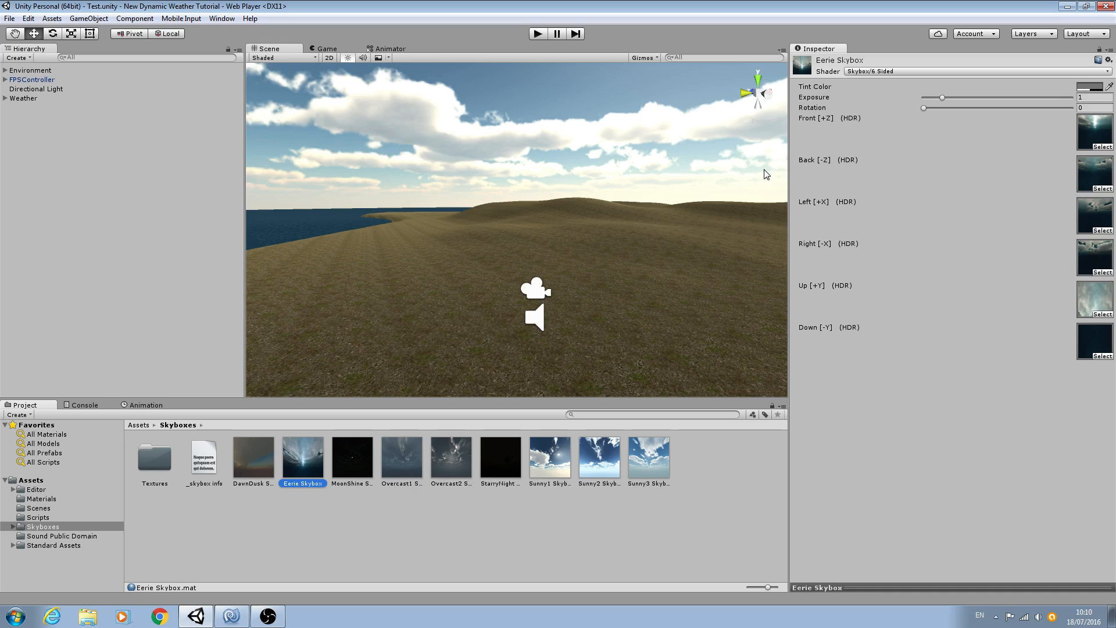
mouse_move(475, 255)
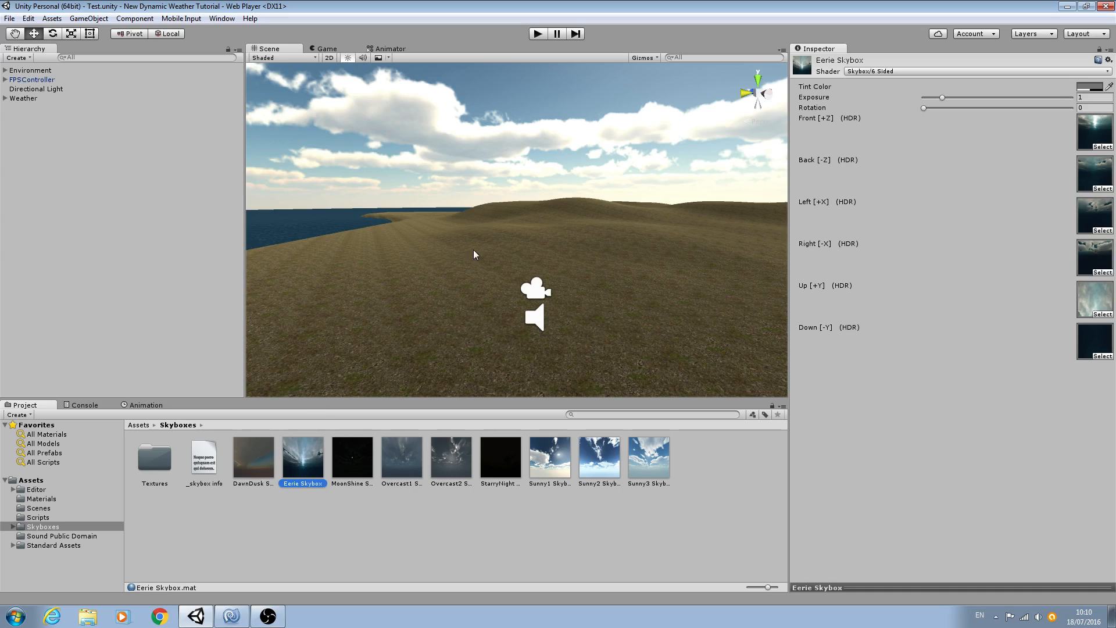
mouse_move(642, 371)
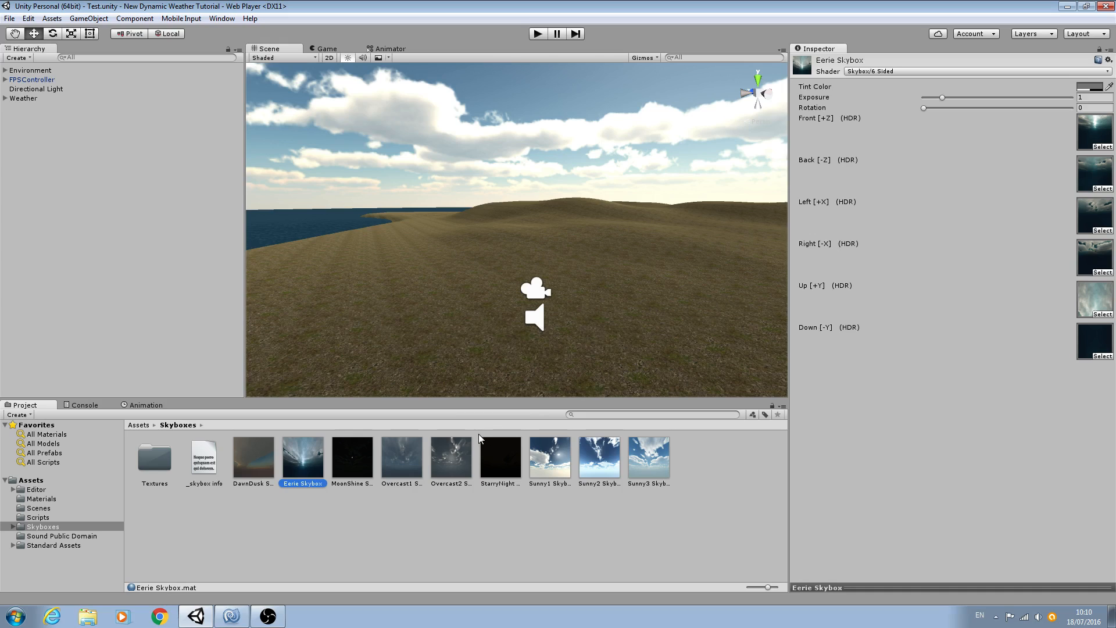
mouse_move(601, 572)
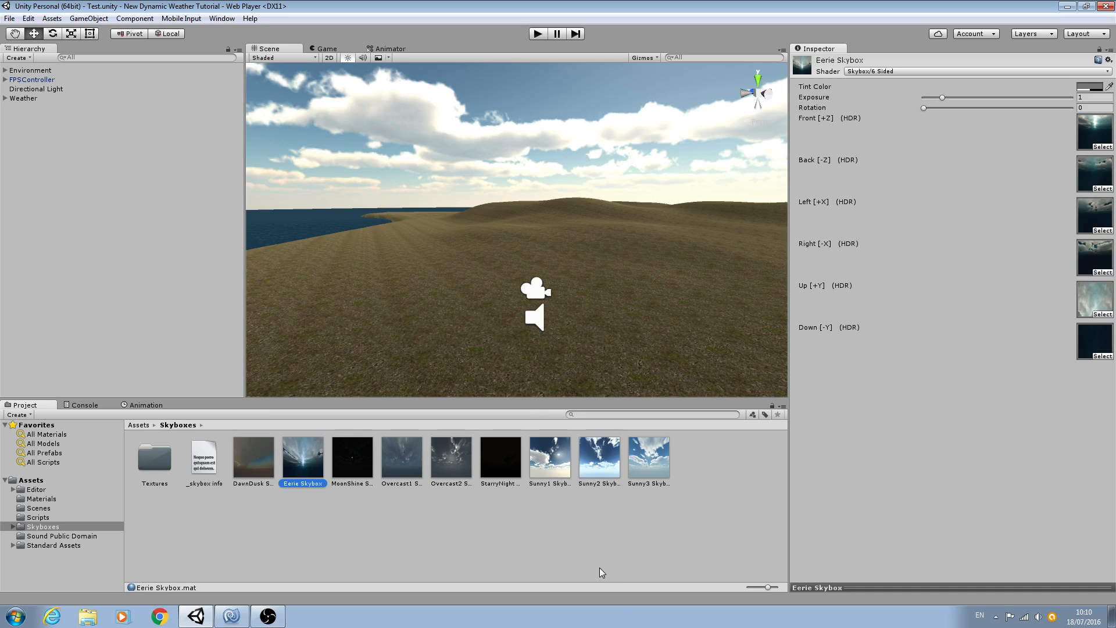
mouse_move(527, 458)
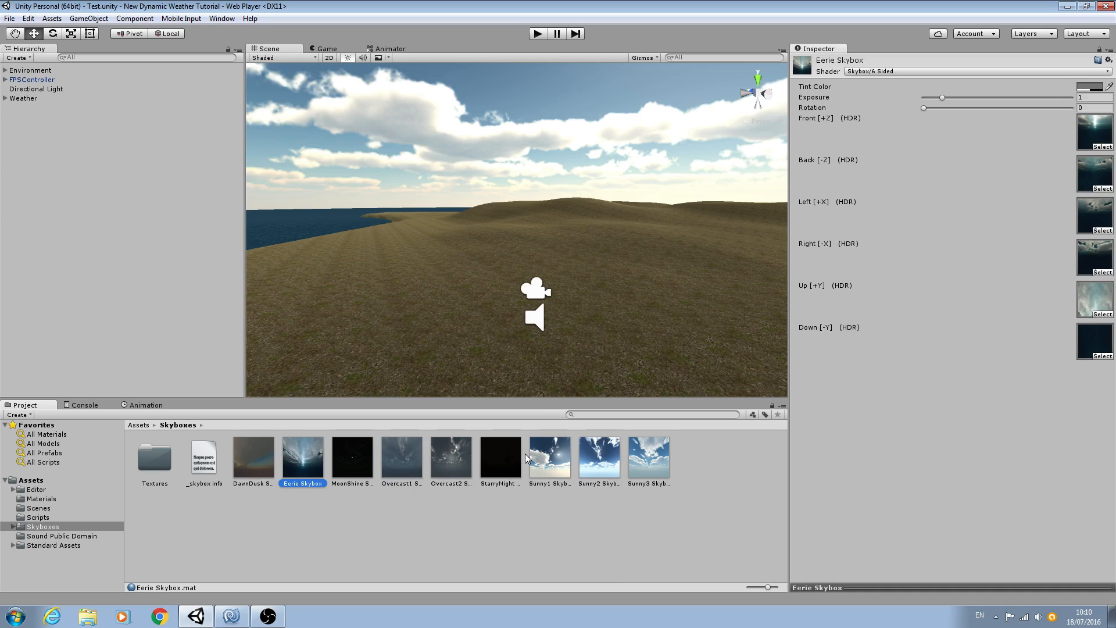
click(549, 456)
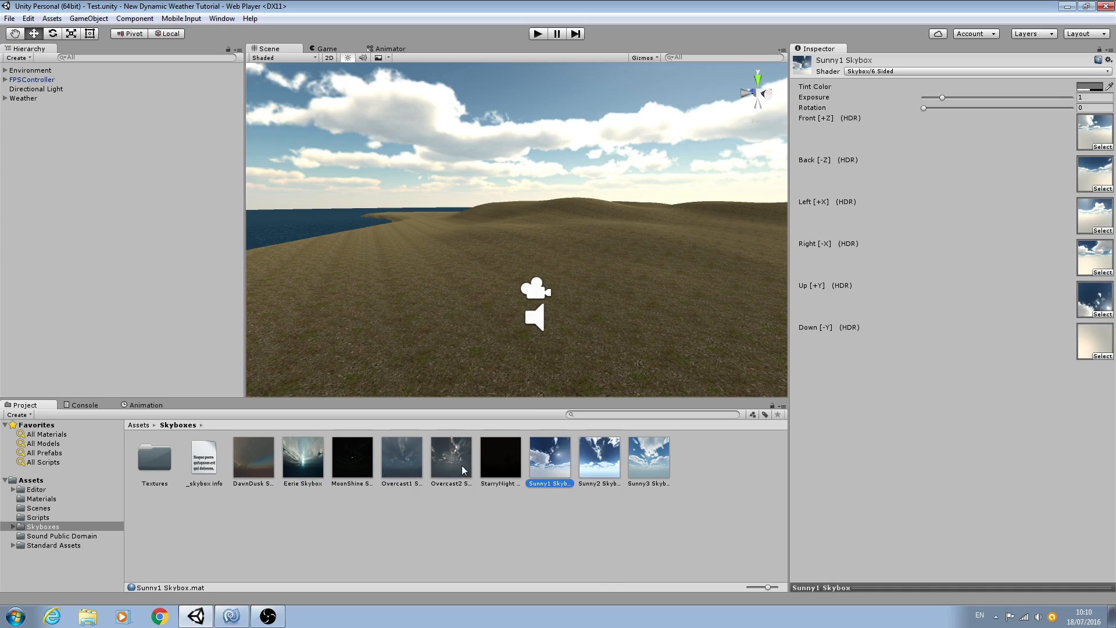
click(302, 457)
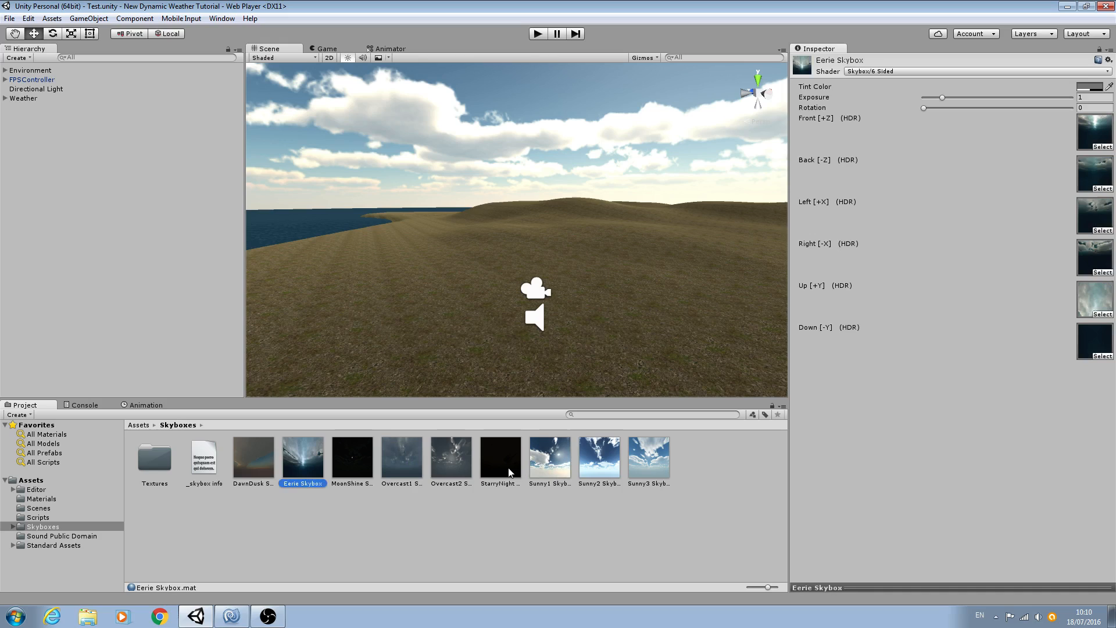
mouse_move(598, 463)
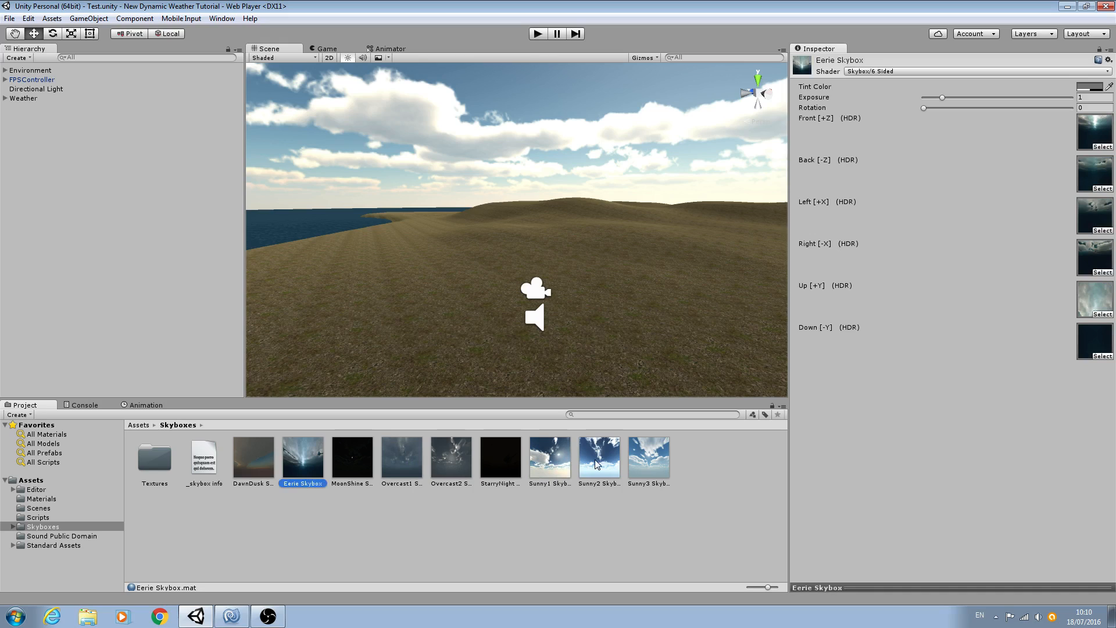
mouse_move(694, 331)
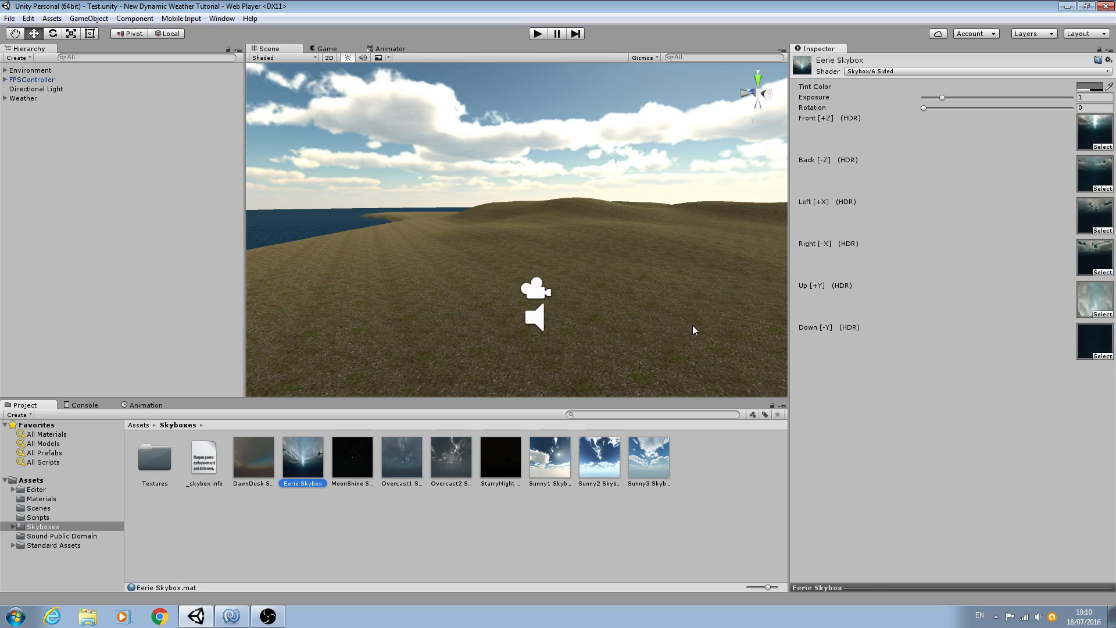
mouse_move(679, 334)
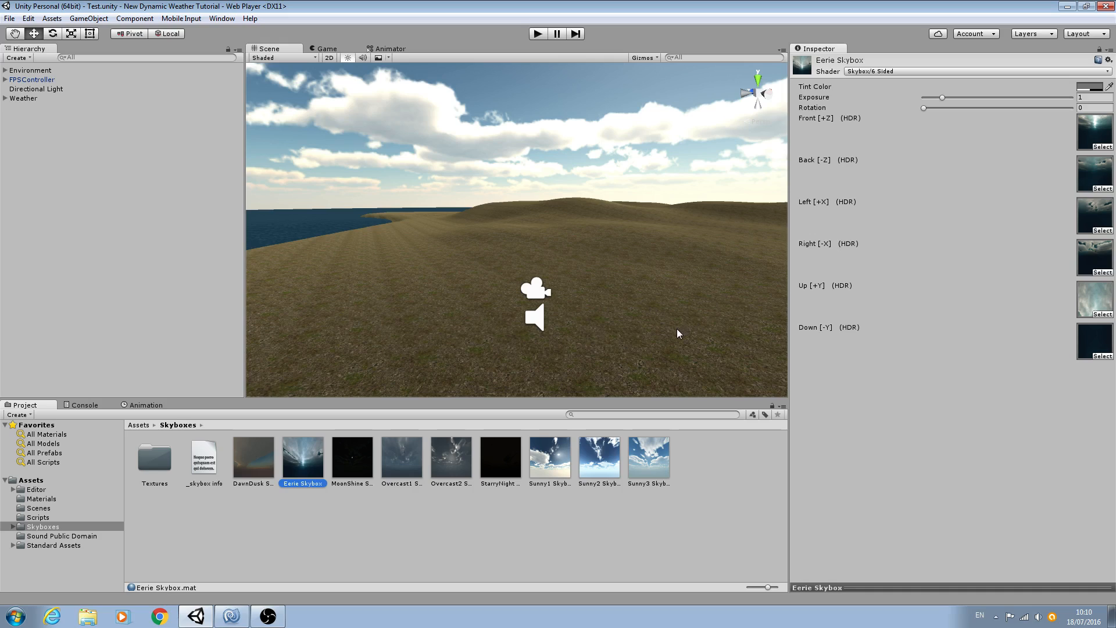
mouse_move(665, 325)
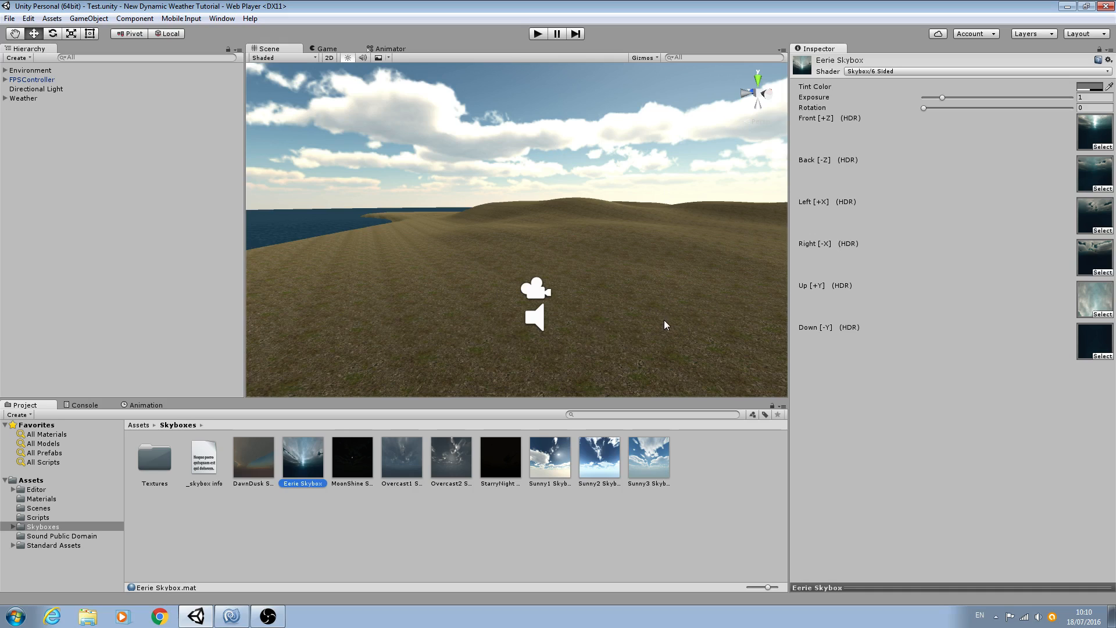
mouse_move(690, 337)
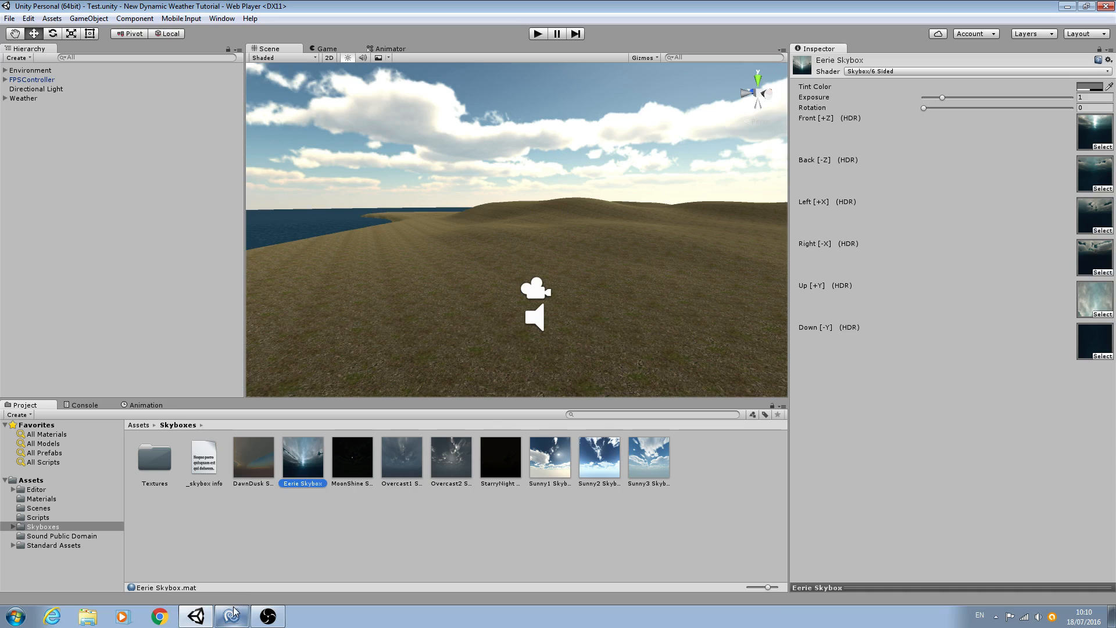
Review the empty _sunnyState if block in SkyboxBlendManager of DynamicWeather.cs.
click(228, 616)
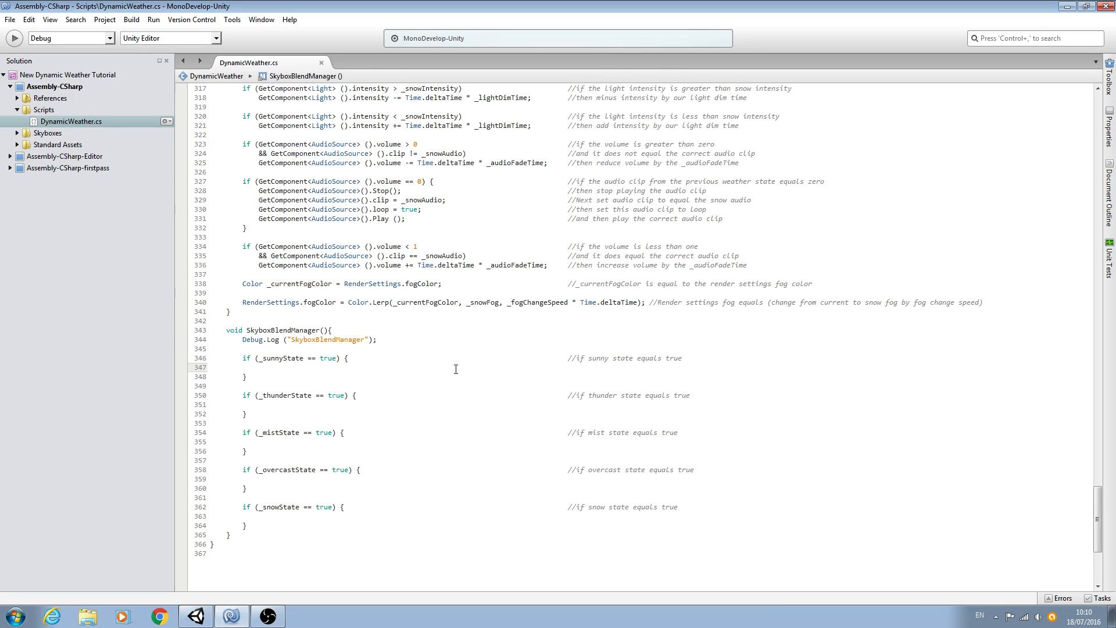
scroll(down, 3)
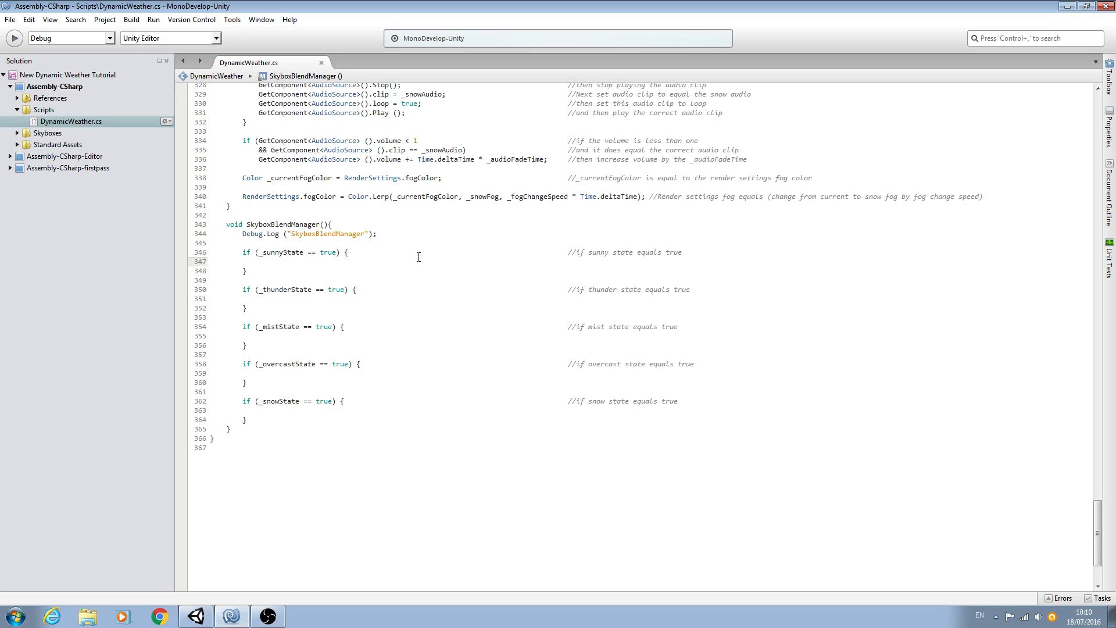
click(246, 261)
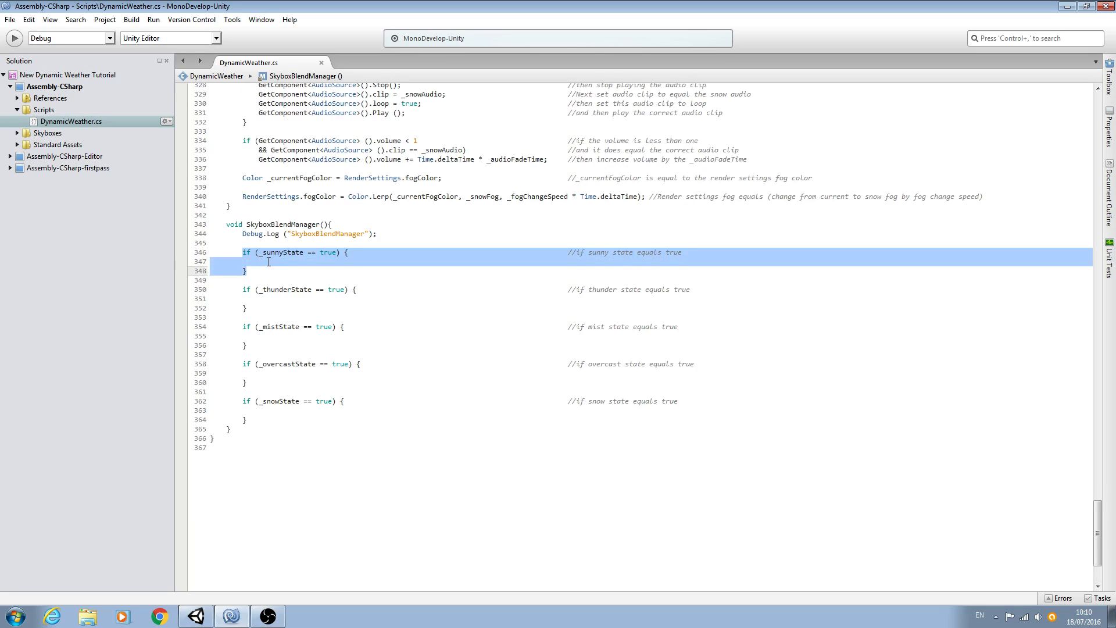
click(262, 262)
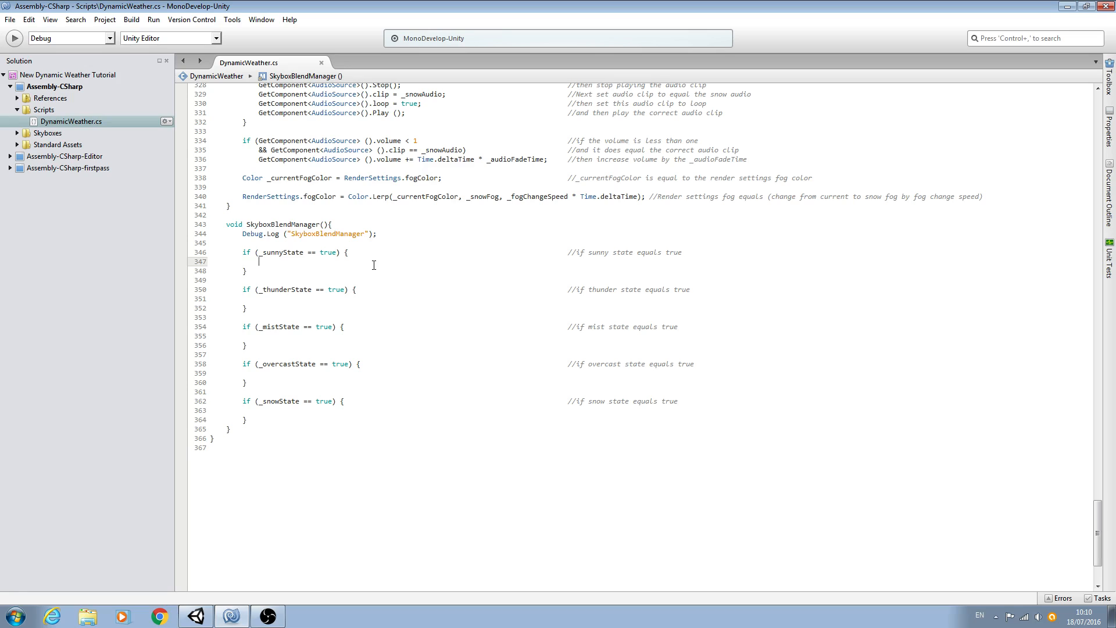
mouse_move(457, 342)
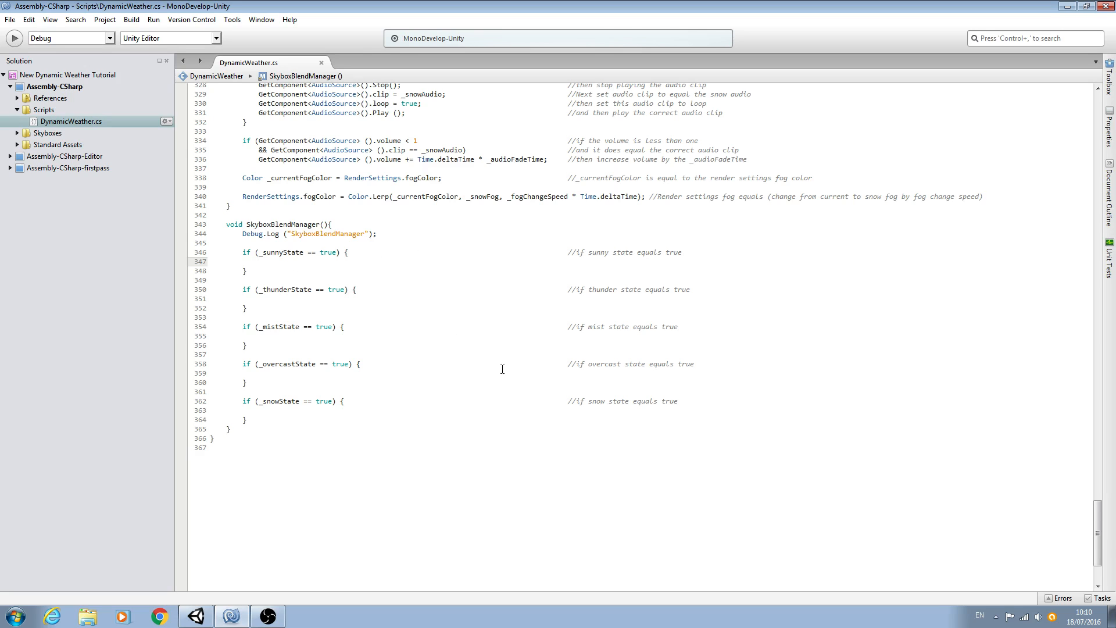
mouse_move(470, 301)
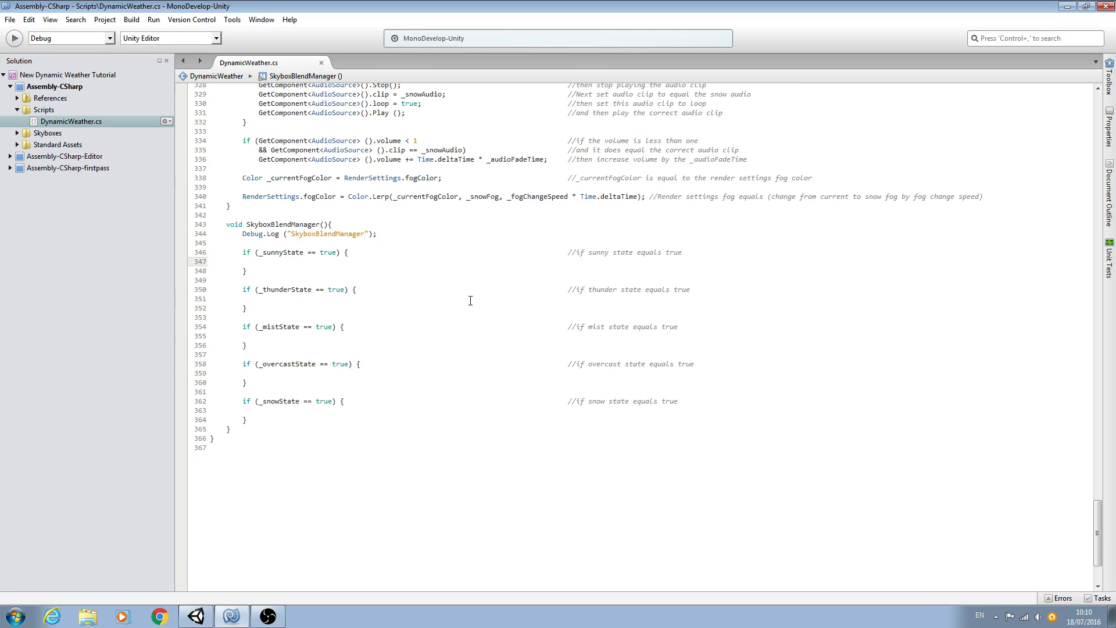
mouse_move(642, 392)
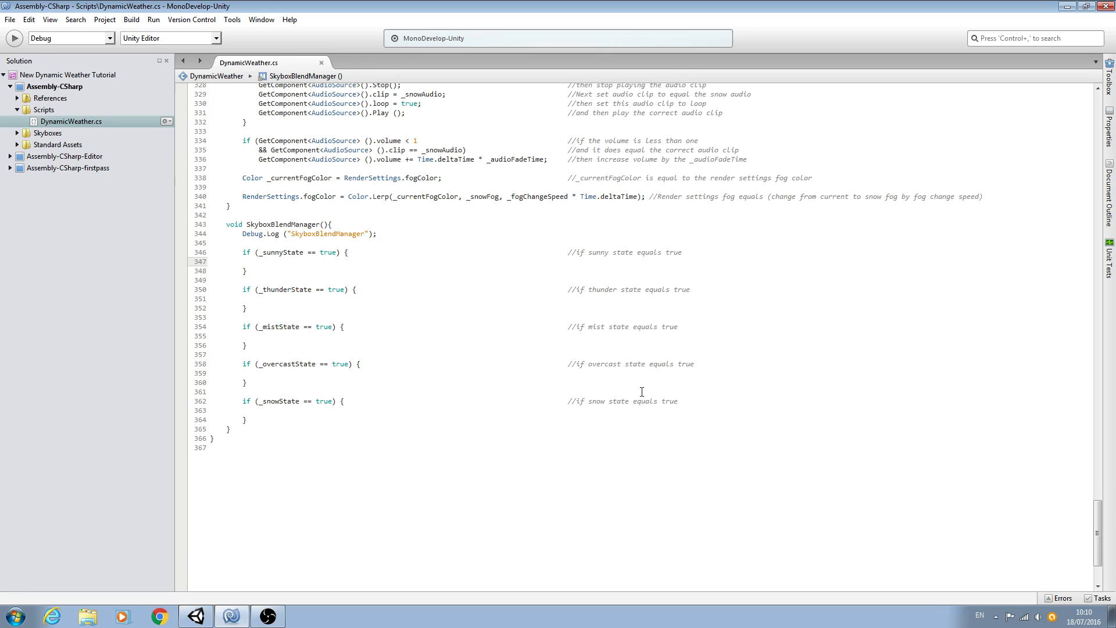
click(260, 262)
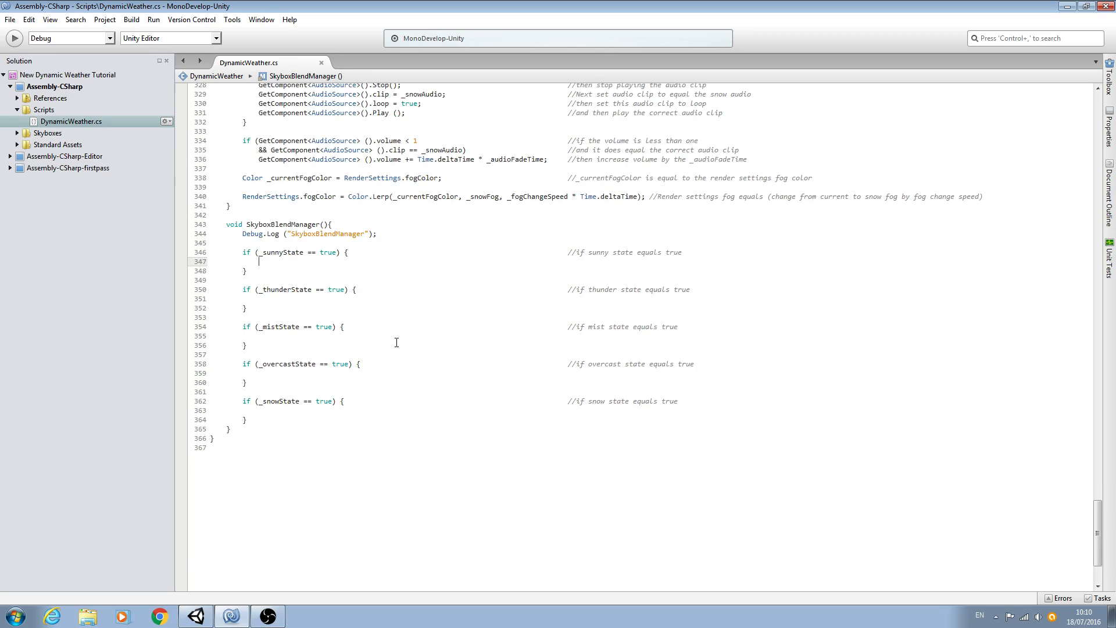
scroll(up, 3)
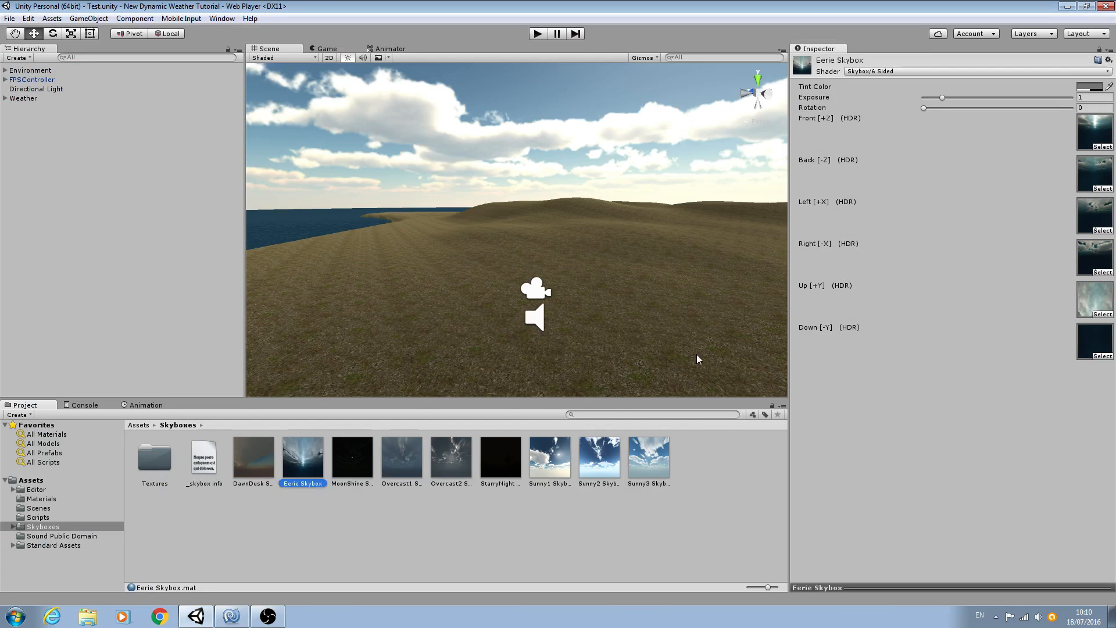
mouse_move(261, 492)
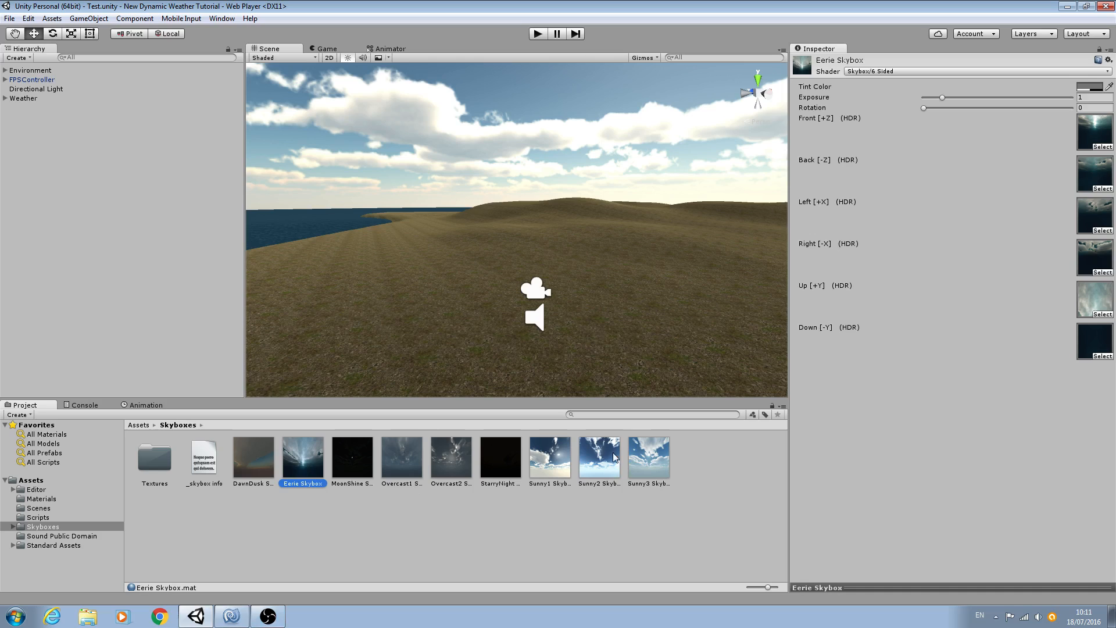
View the Sunny2 and then Overcast2 Skybox materials in the Inspector.
click(600, 457)
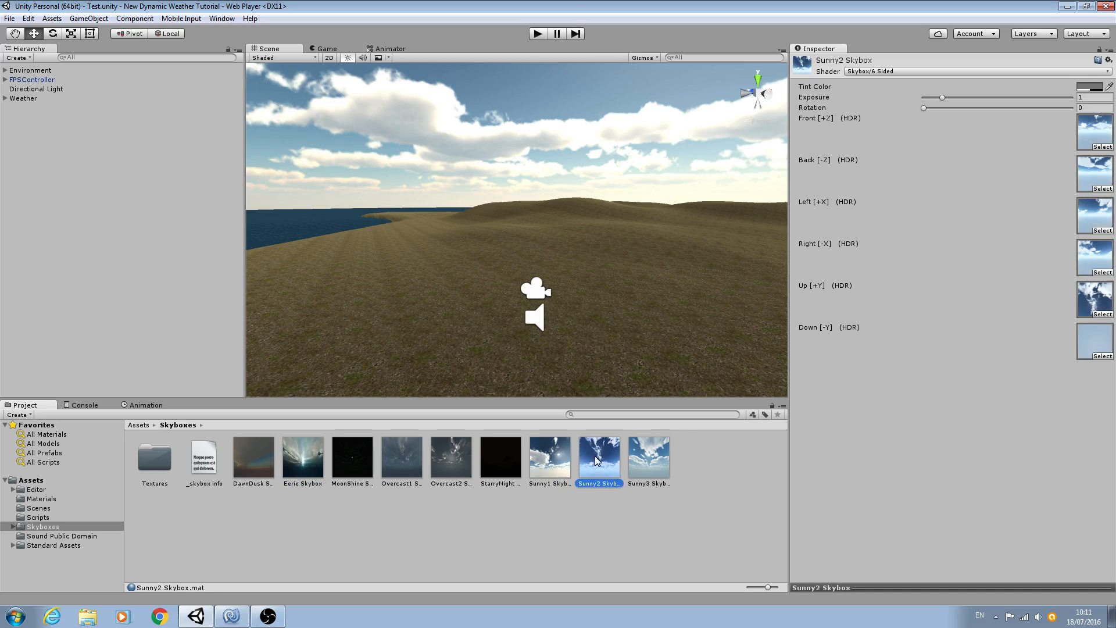
click(452, 457)
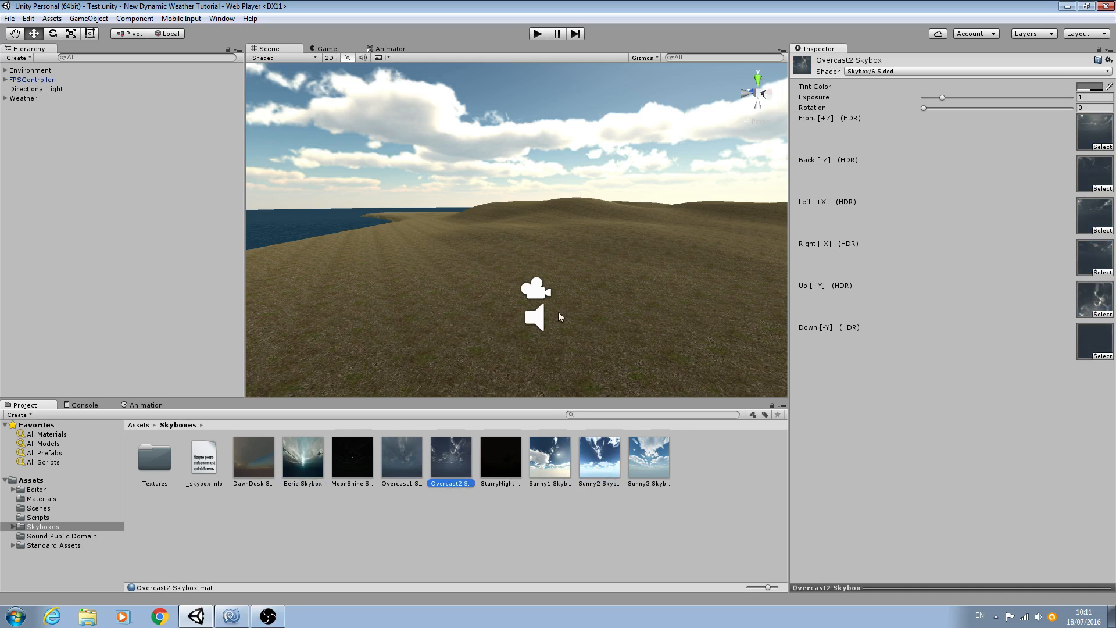
mouse_move(624, 449)
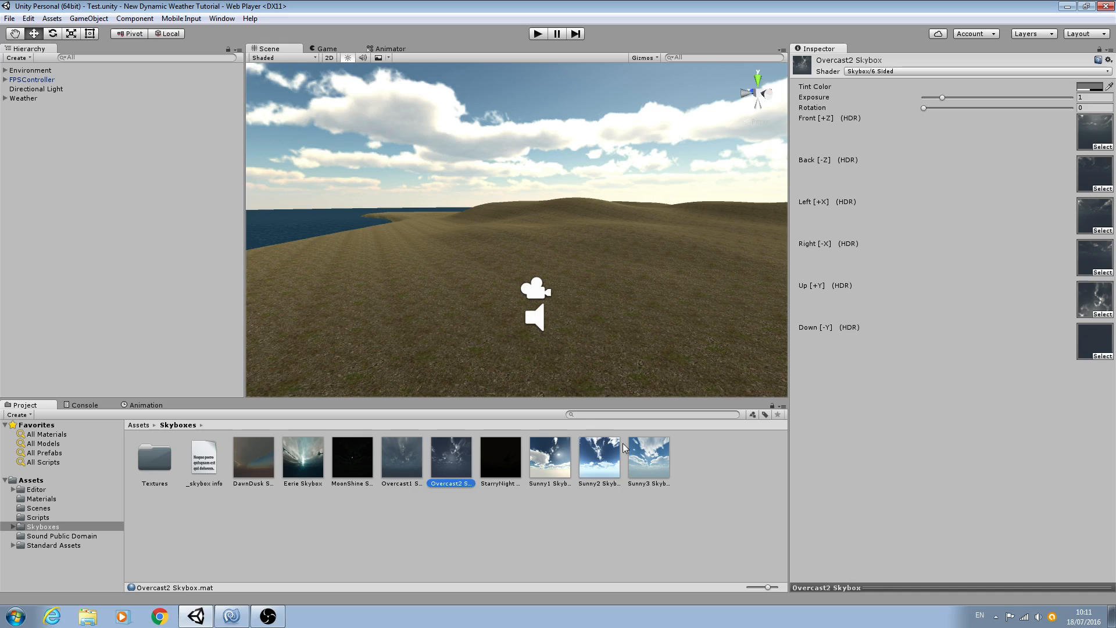
mouse_move(324, 480)
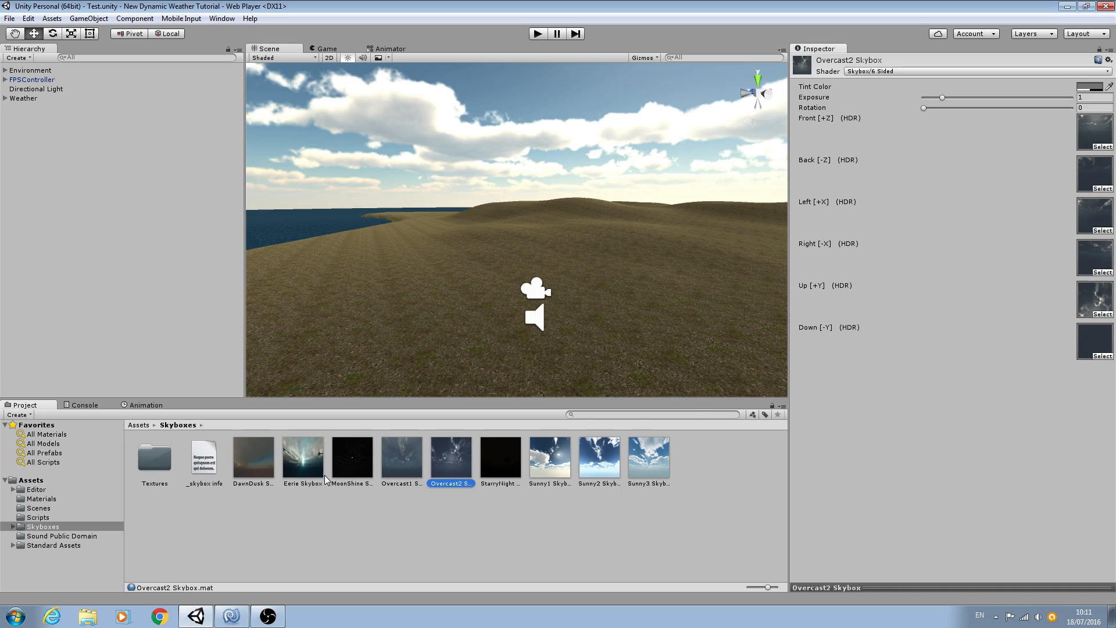